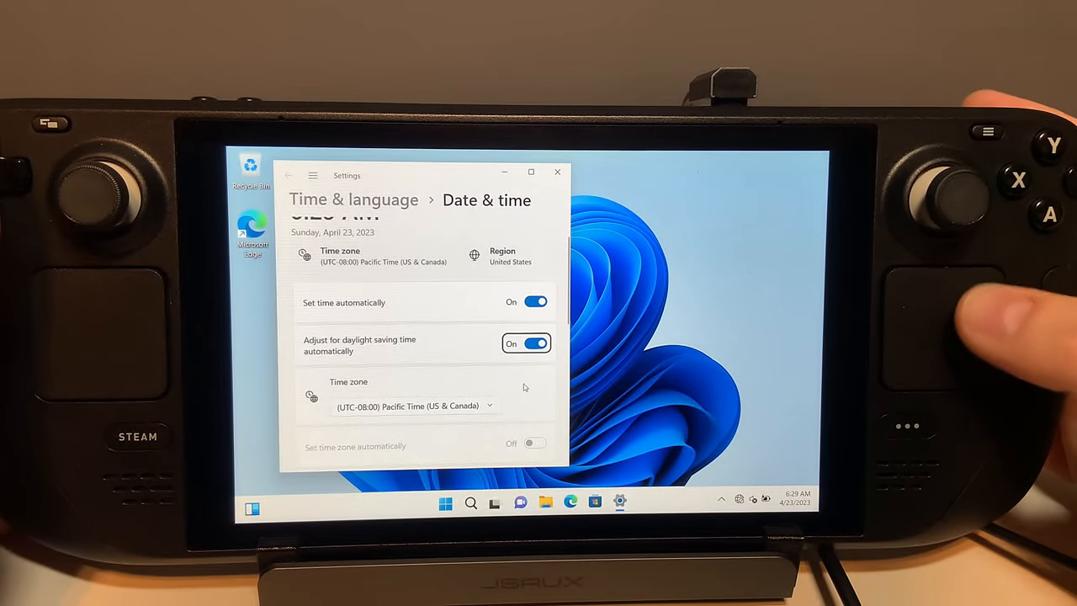
Search 'cmd' and launch Command Prompt as administrator, approving the UAC prompt.
click(413, 405)
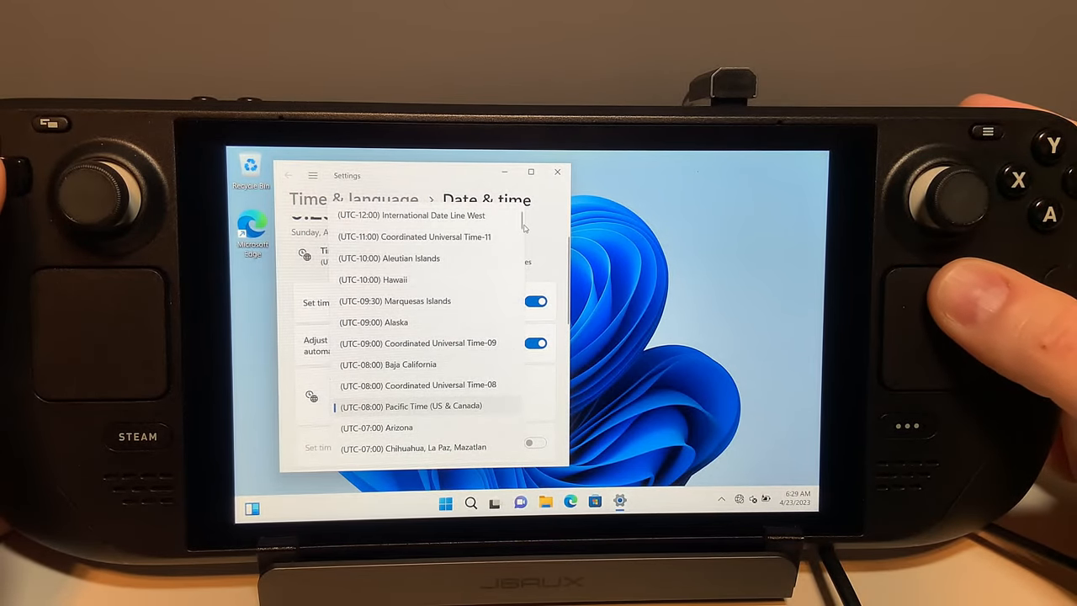
scroll(down, 3)
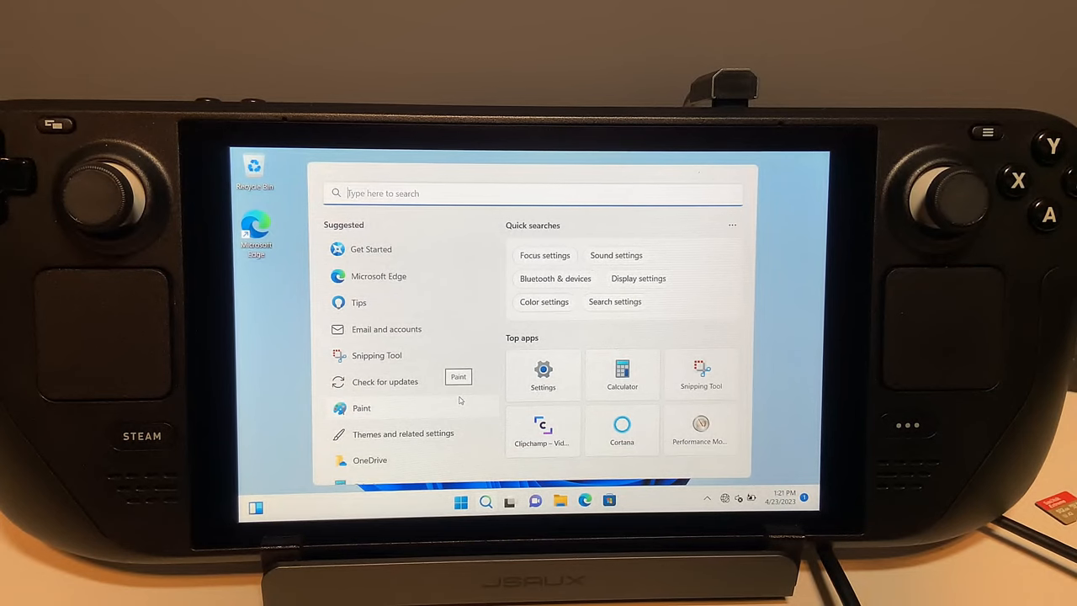
text(cmd)
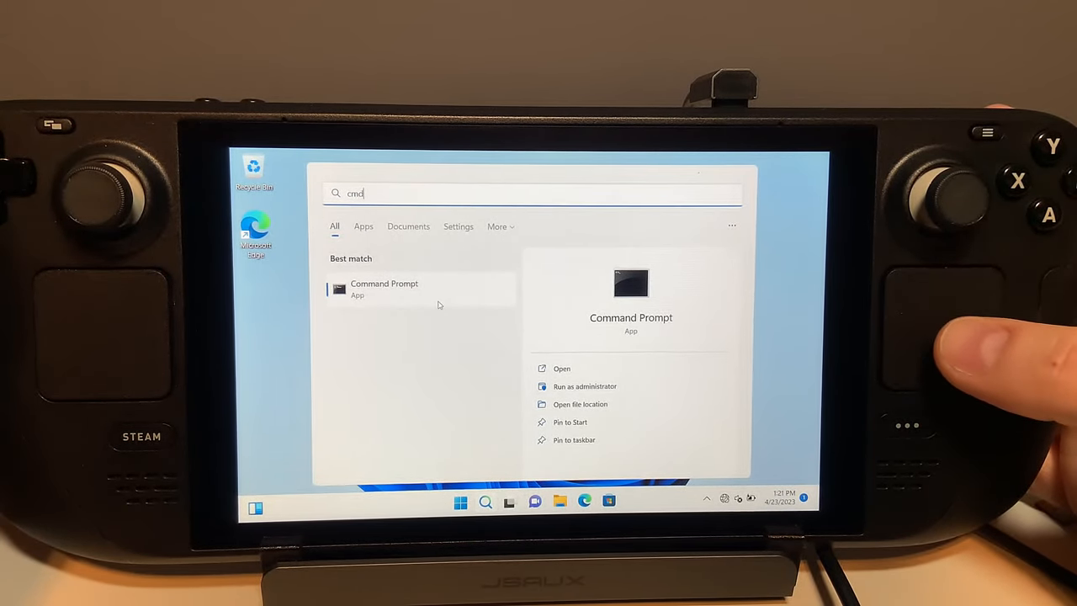
right_click(384, 288)
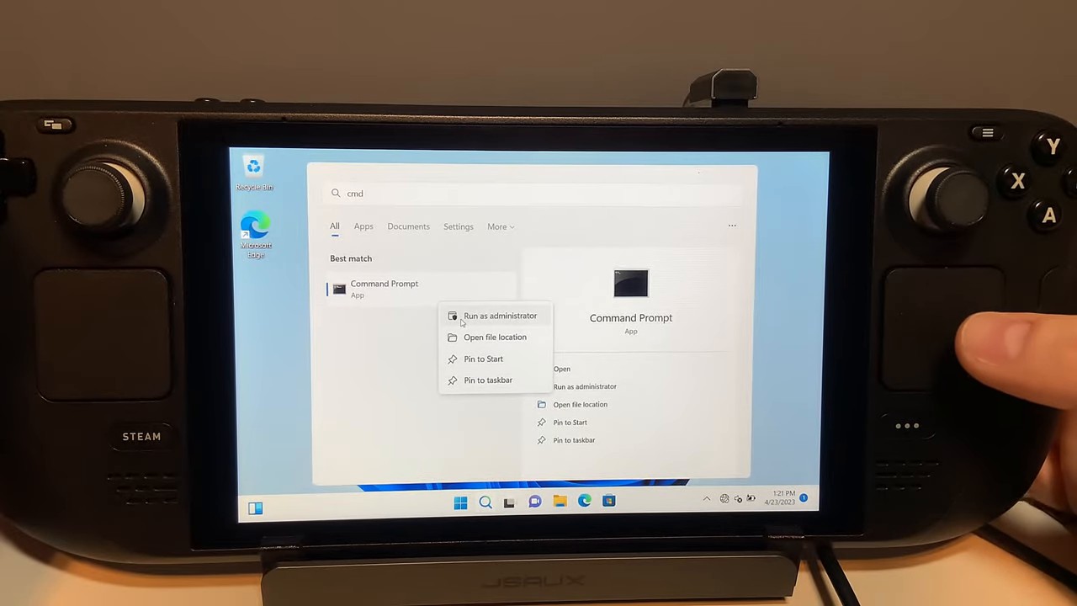
click(499, 315)
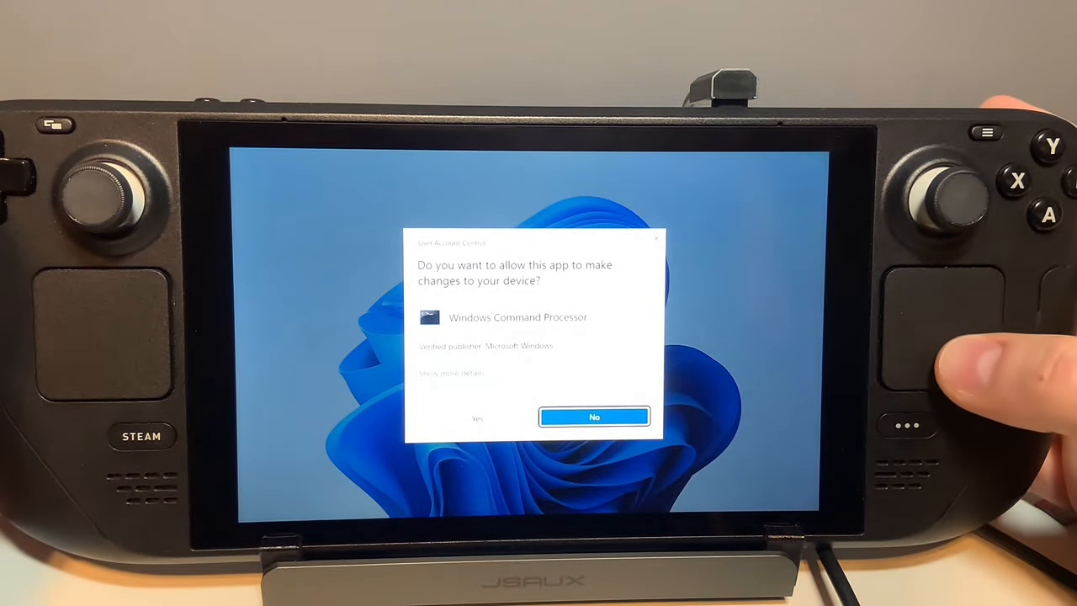
click(477, 419)
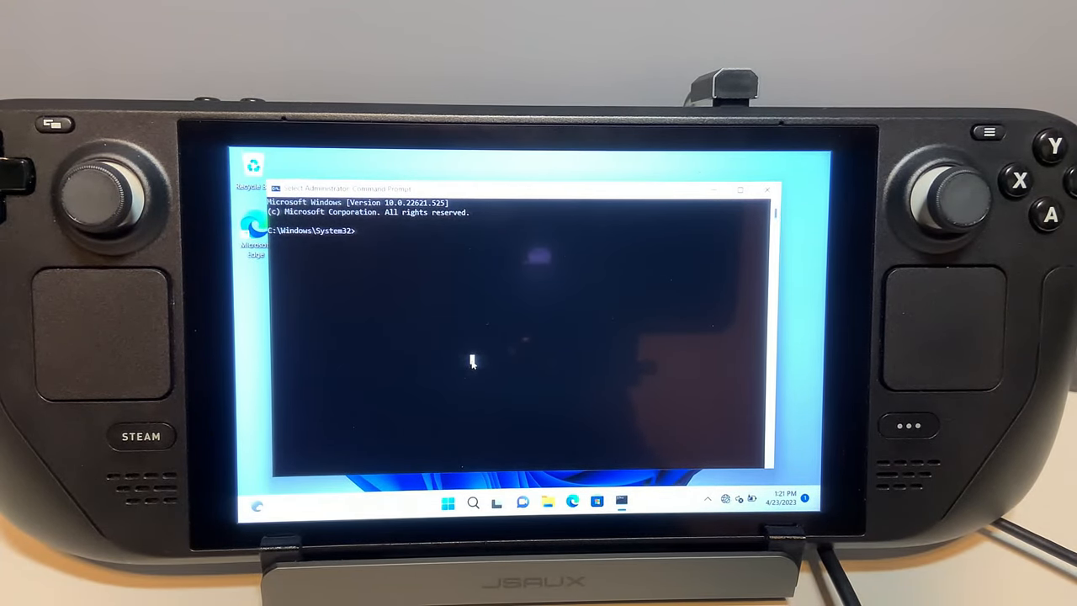
Run bcdedit -set {globalsettings} highestmode on.
text(bcdedit -set)
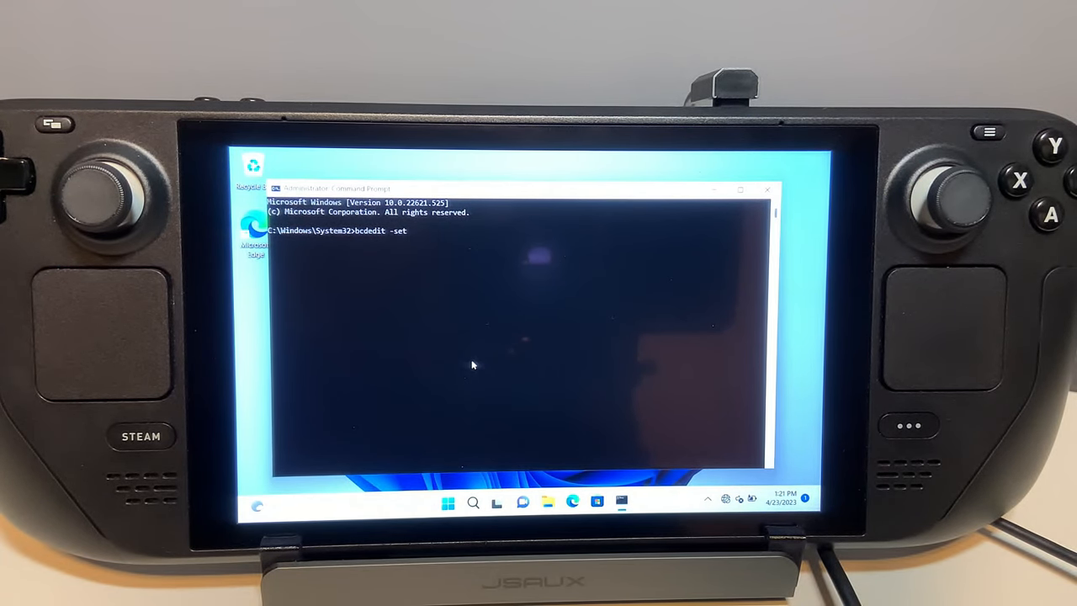
text({gl)
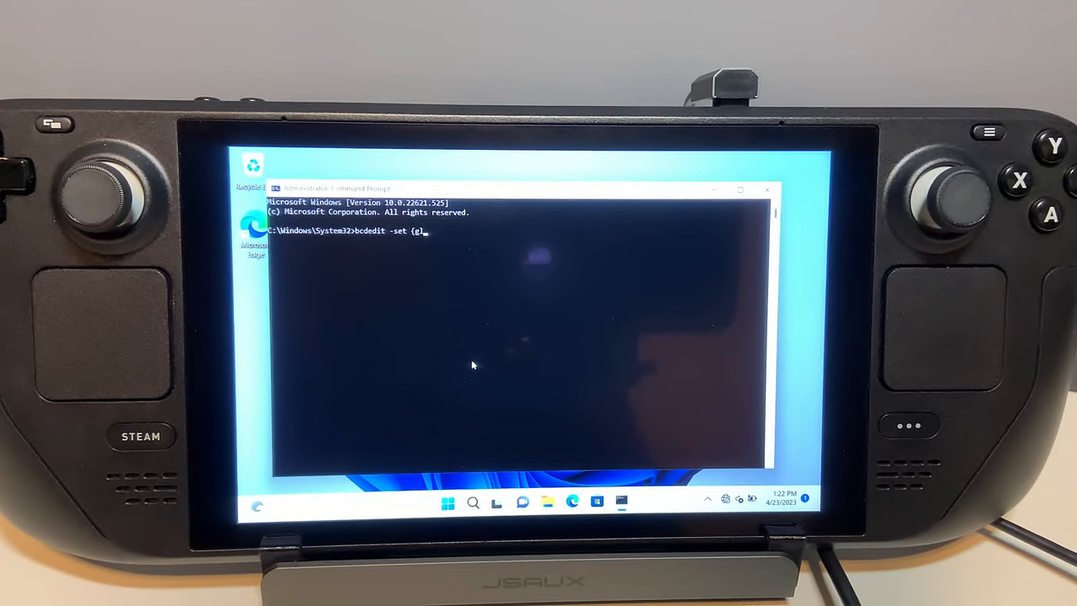
text(obalsett)
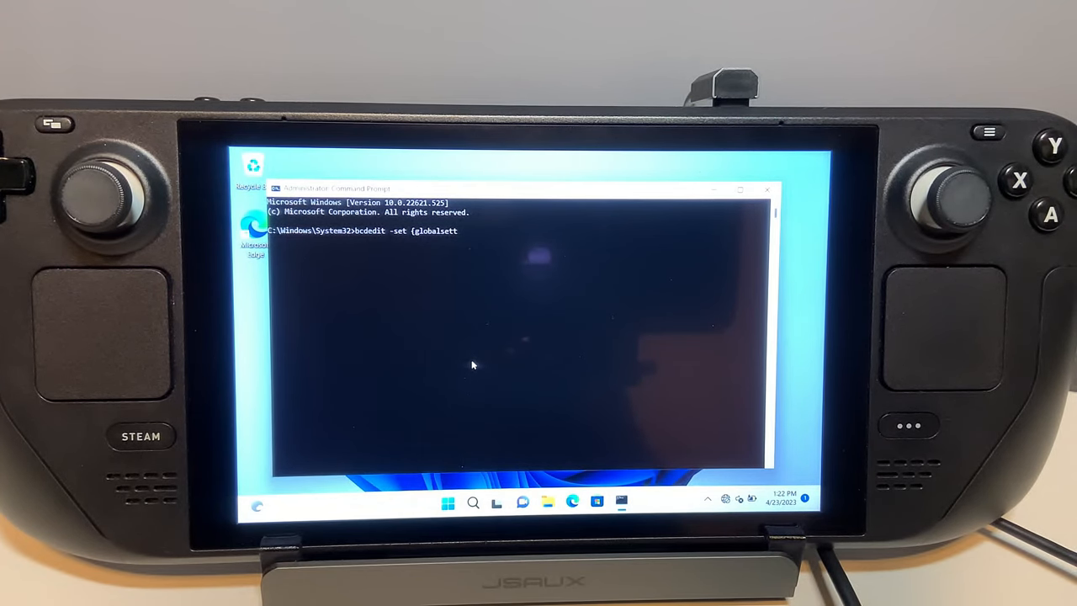
text(ings})
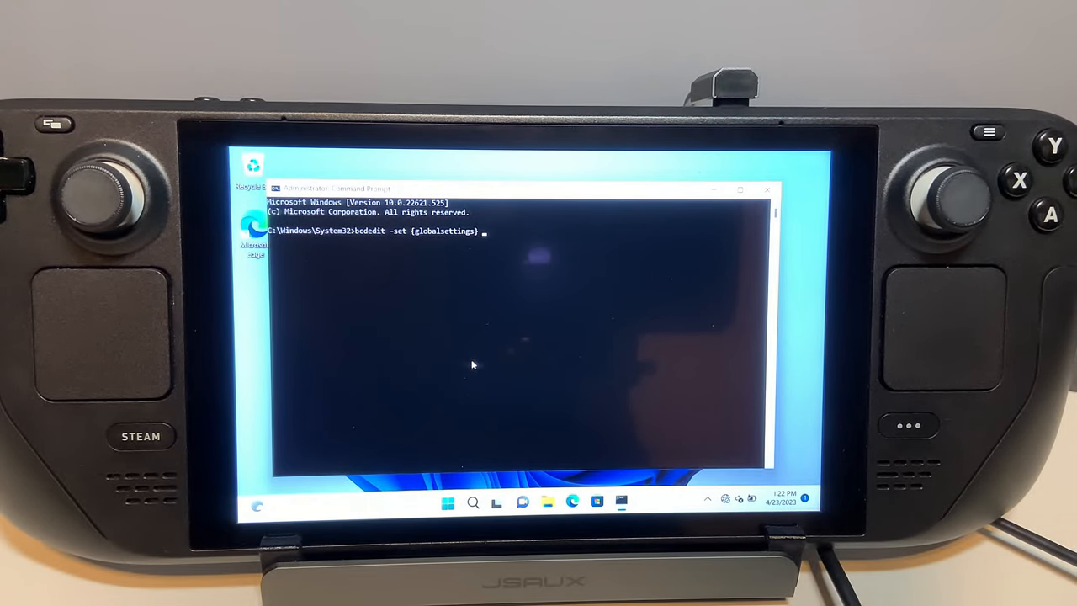
text(highestmode on)
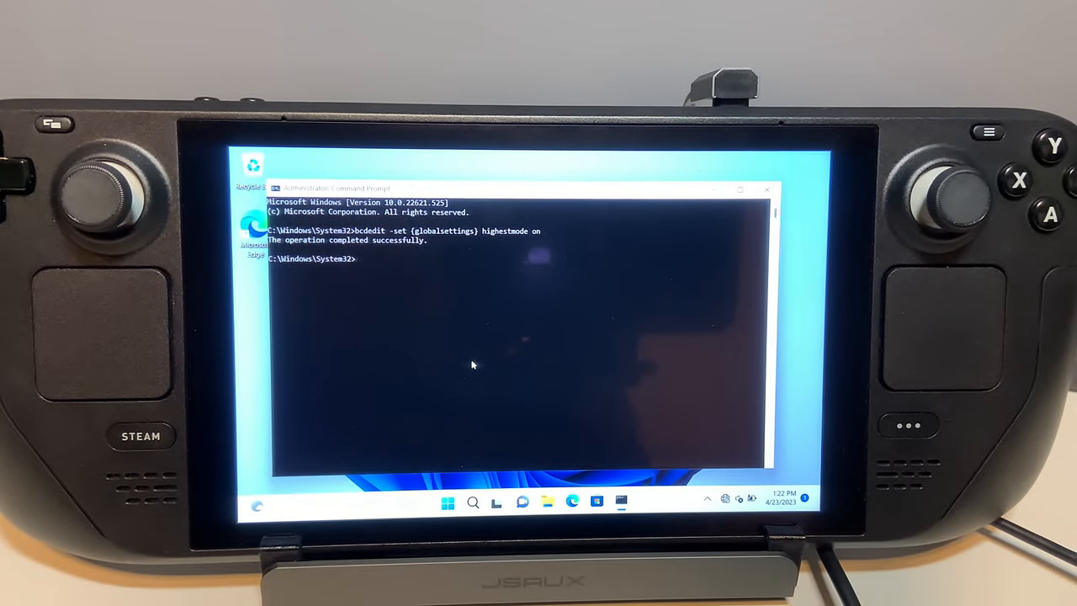
Launch Registry Editor with the regedit command.
text(reg)
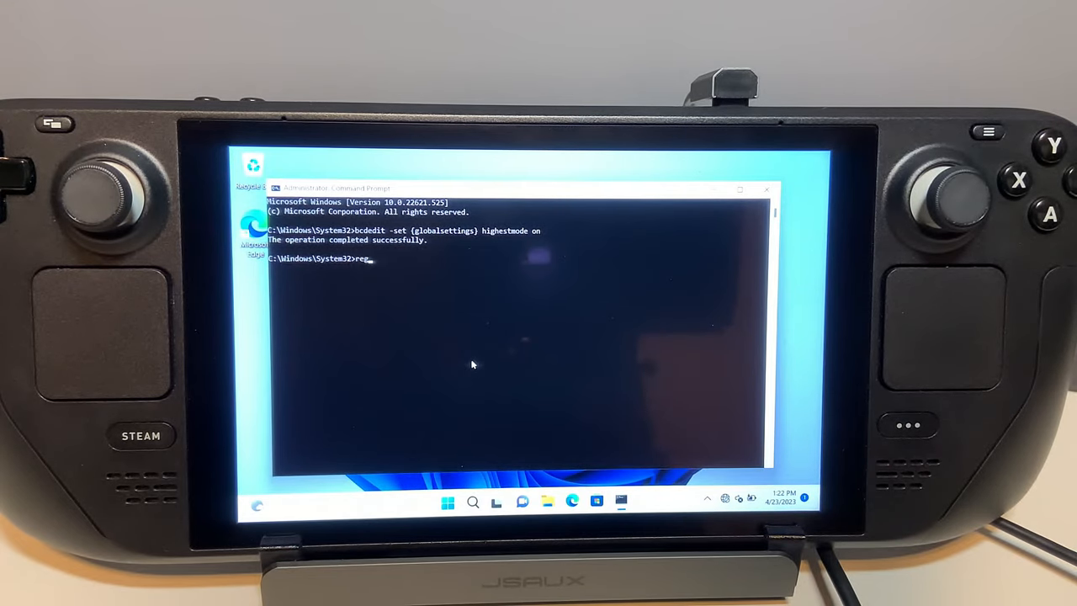
text(regedit)
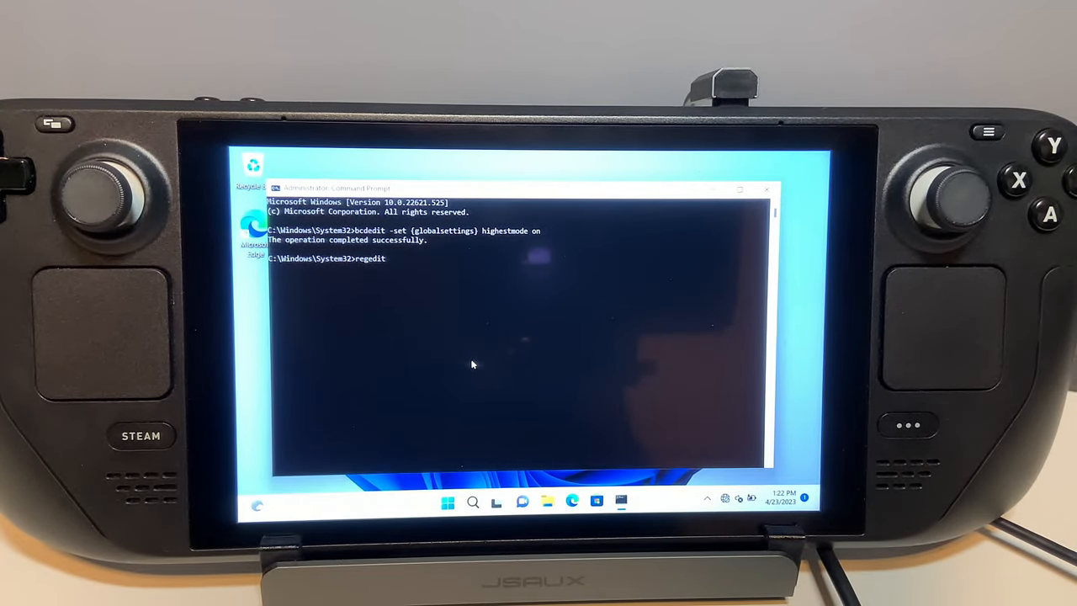
key(enter)
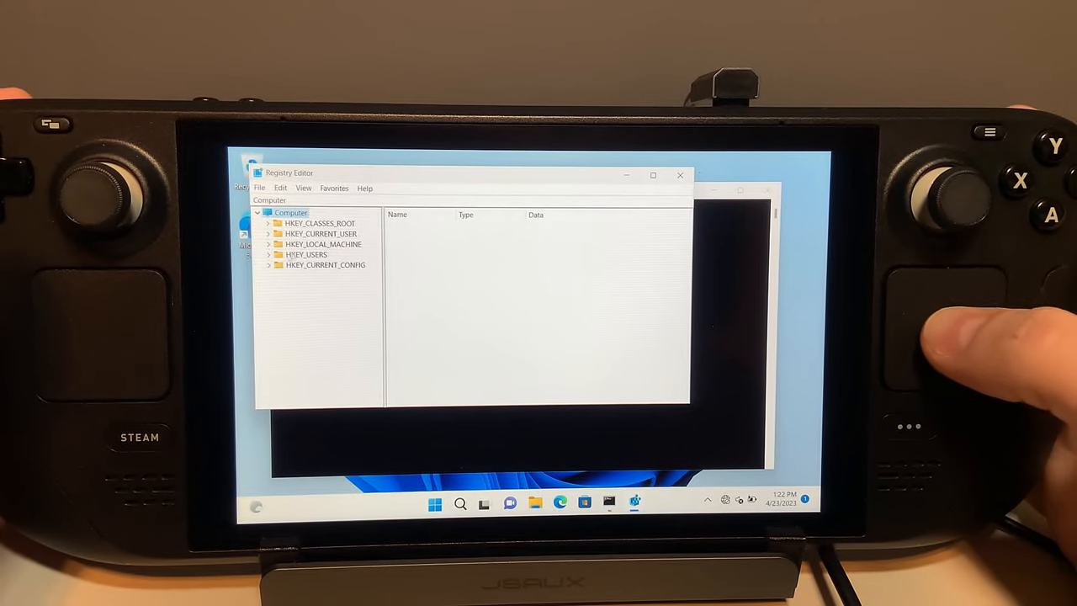
Expand HKEY_LOCAL_MACHINE > SYSTEM and scroll through the CurrentControlSet\Control subkeys.
click(268, 244)
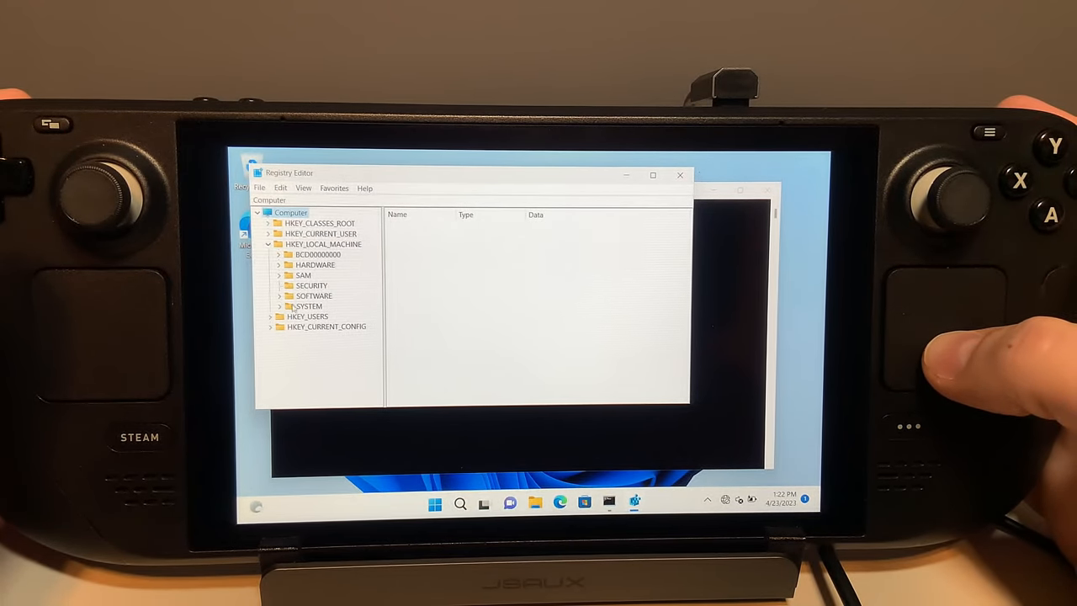
click(278, 306)
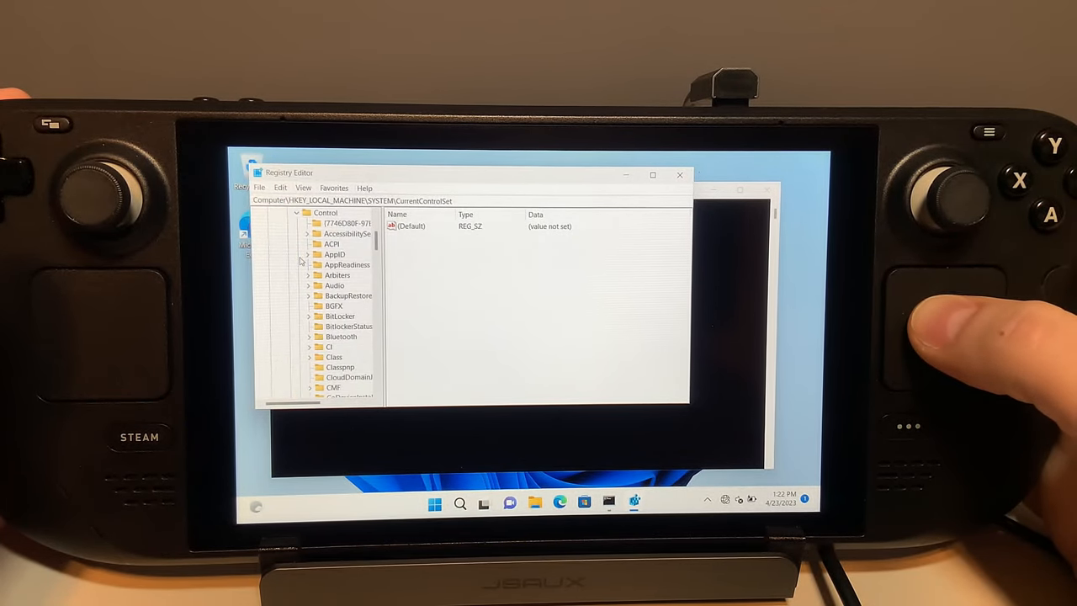
scroll(down, 3)
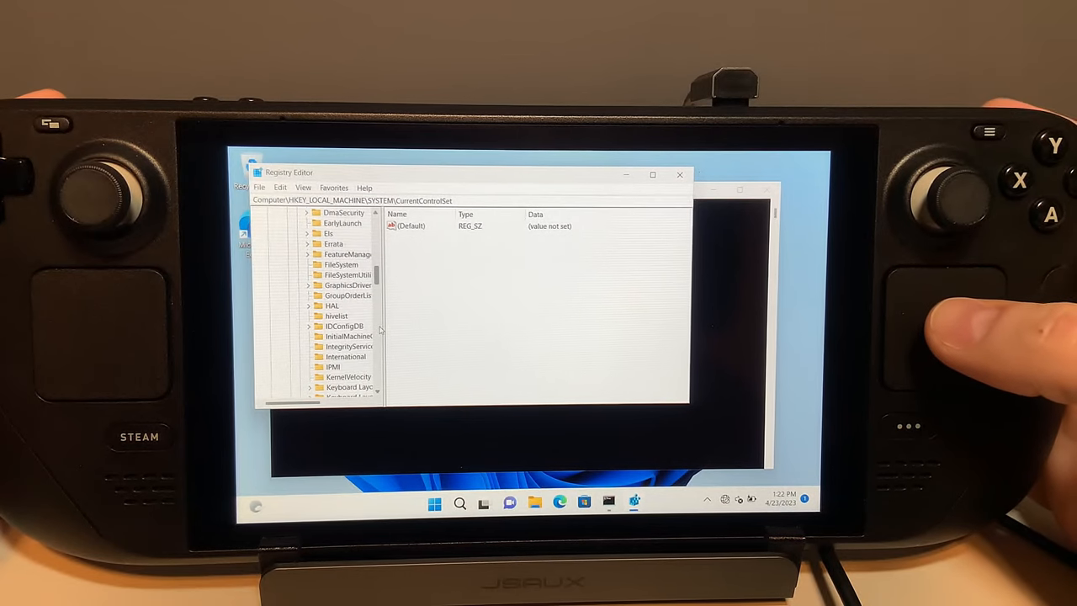
scroll(down, 3)
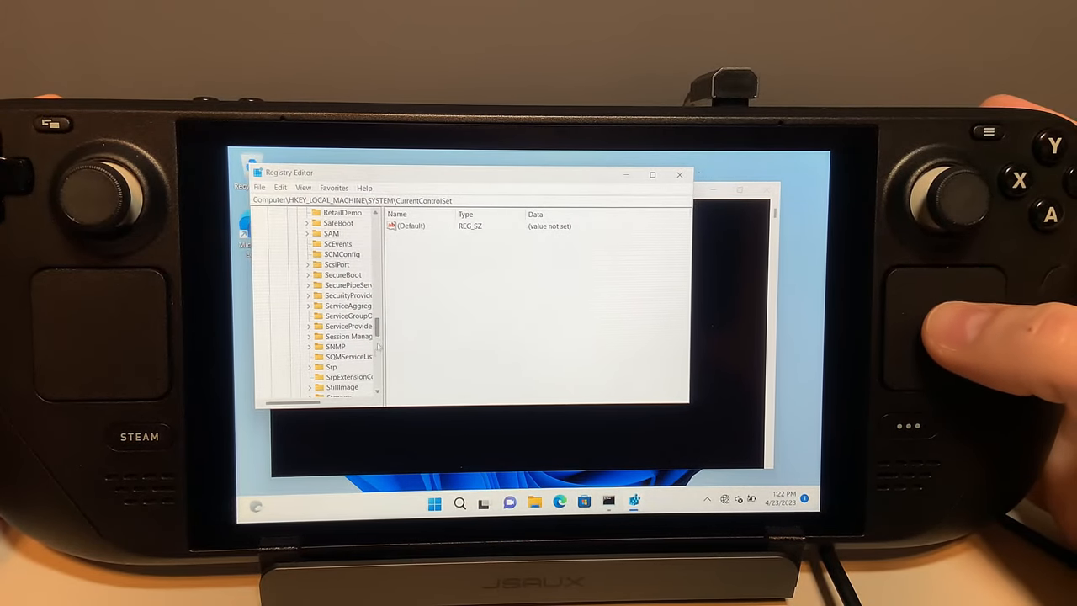
scroll(down, 3)
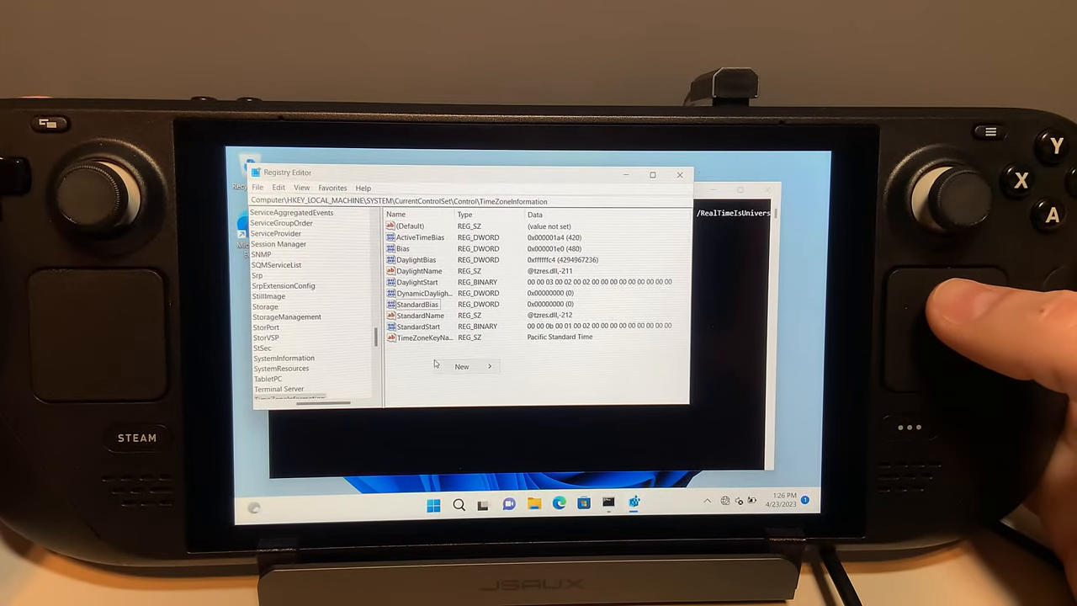
Create a RealTimeIsUniversal DWORD (32-bit) value under TimeZoneInformation with data 1.
click(462, 366)
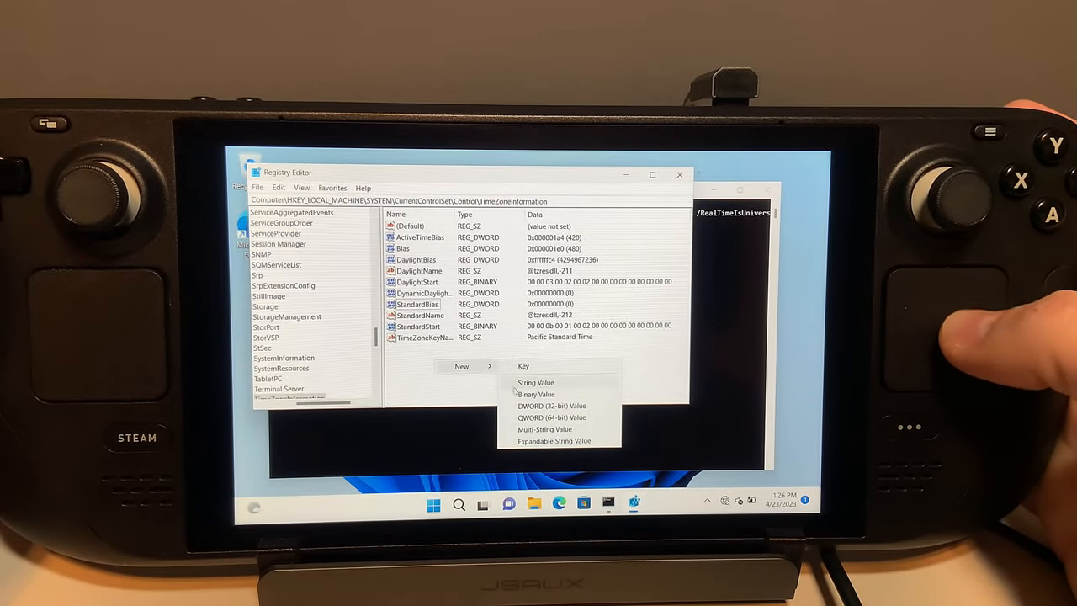
click(552, 405)
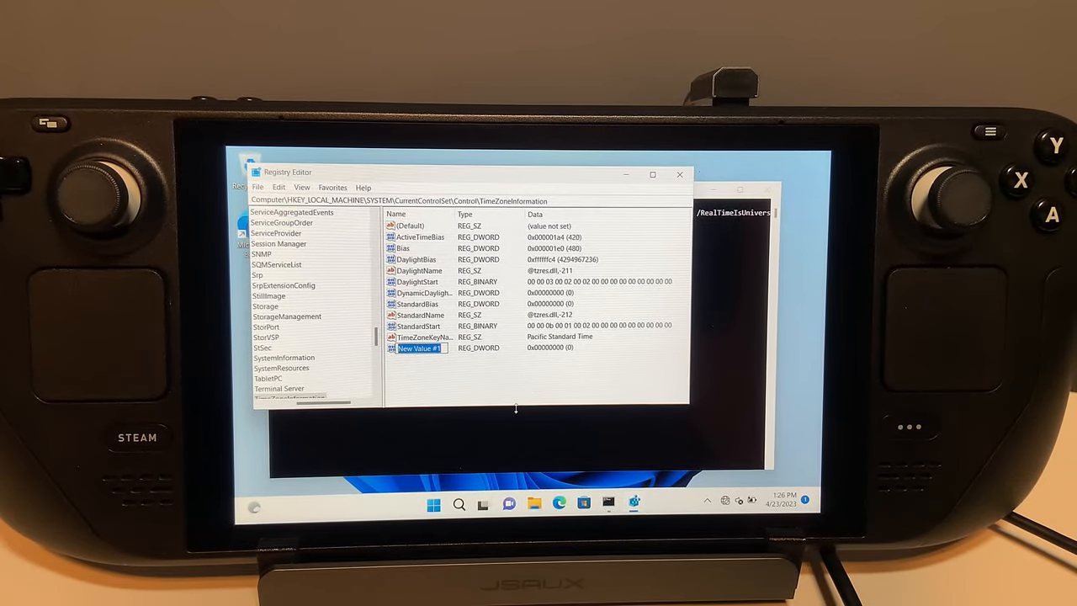
text(RealTimeIsUnive...)
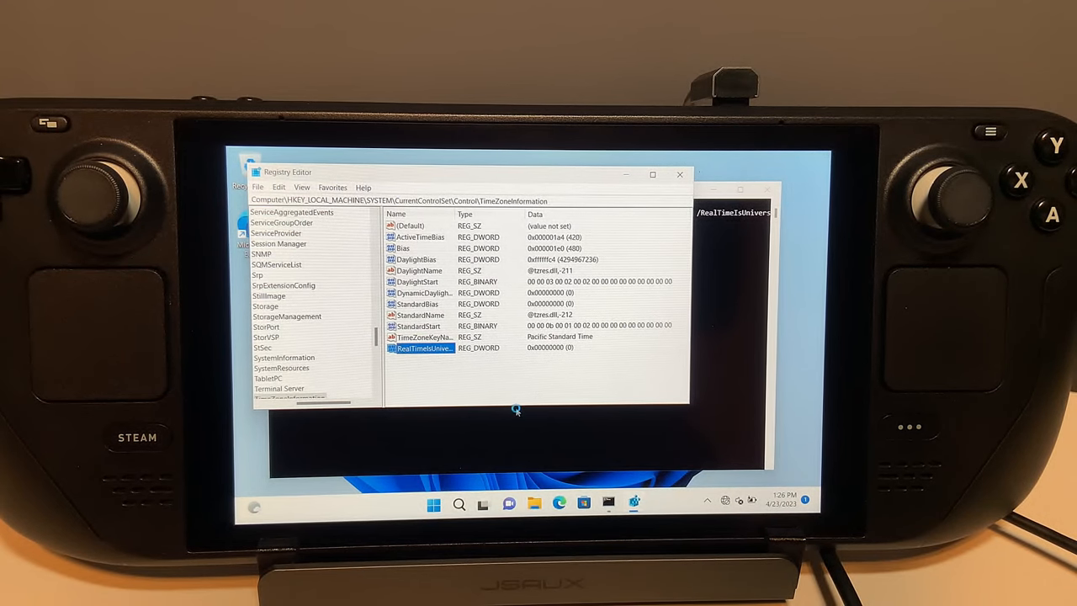
double_click(421, 347)
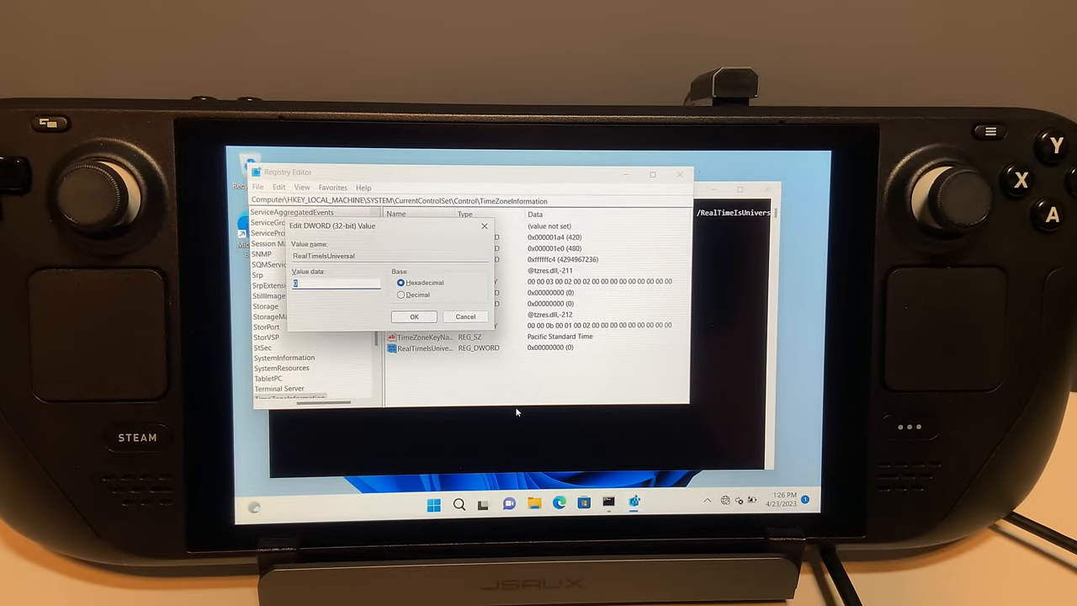
text(1)
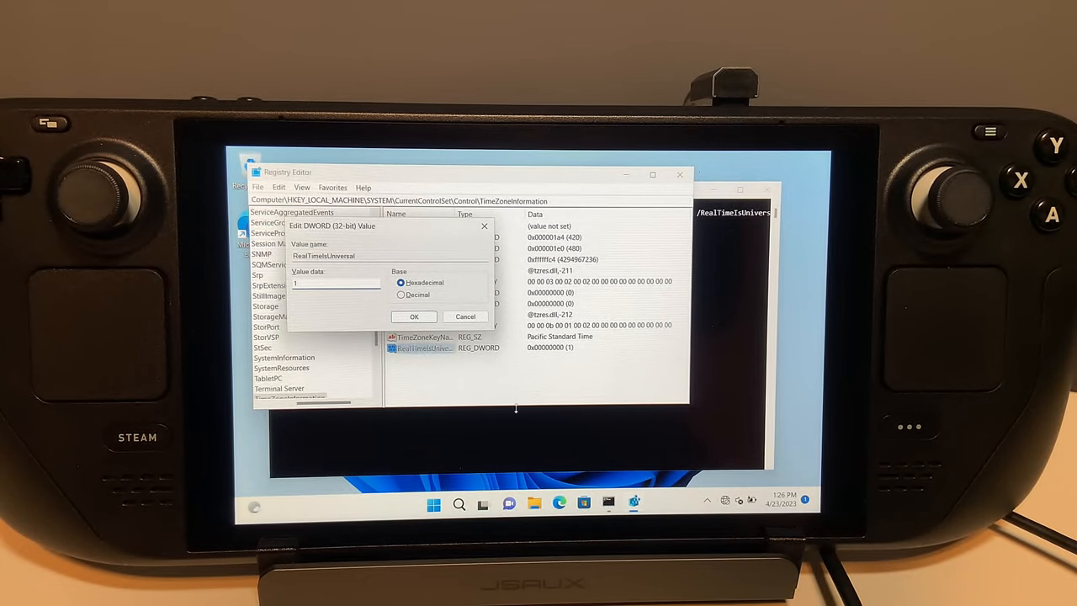
click(413, 317)
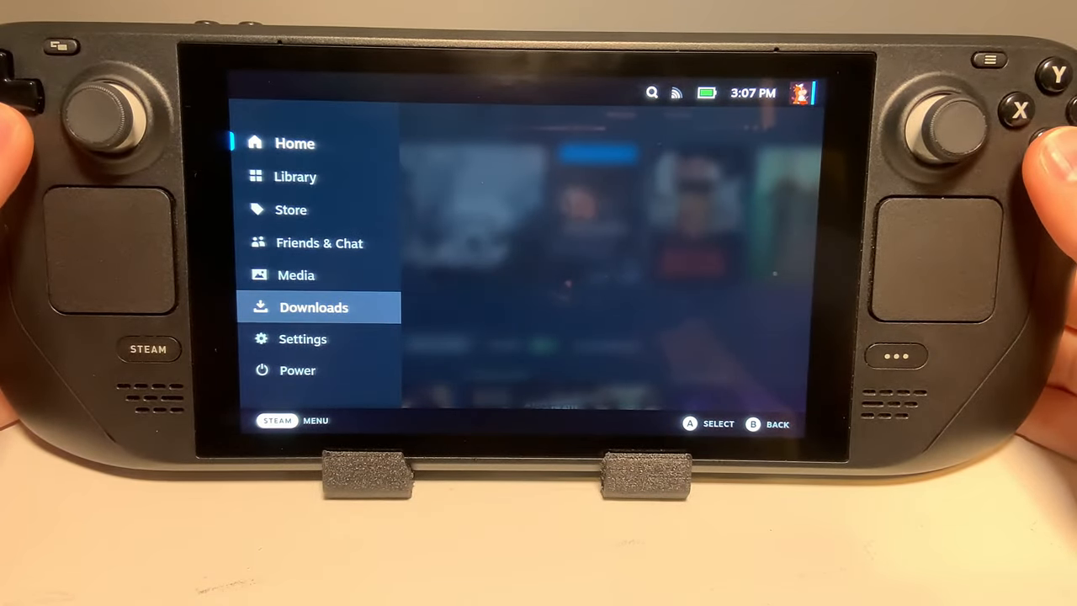
Switch SteamOS from Gaming Mode to desktop and launch Konsole.
click(297, 370)
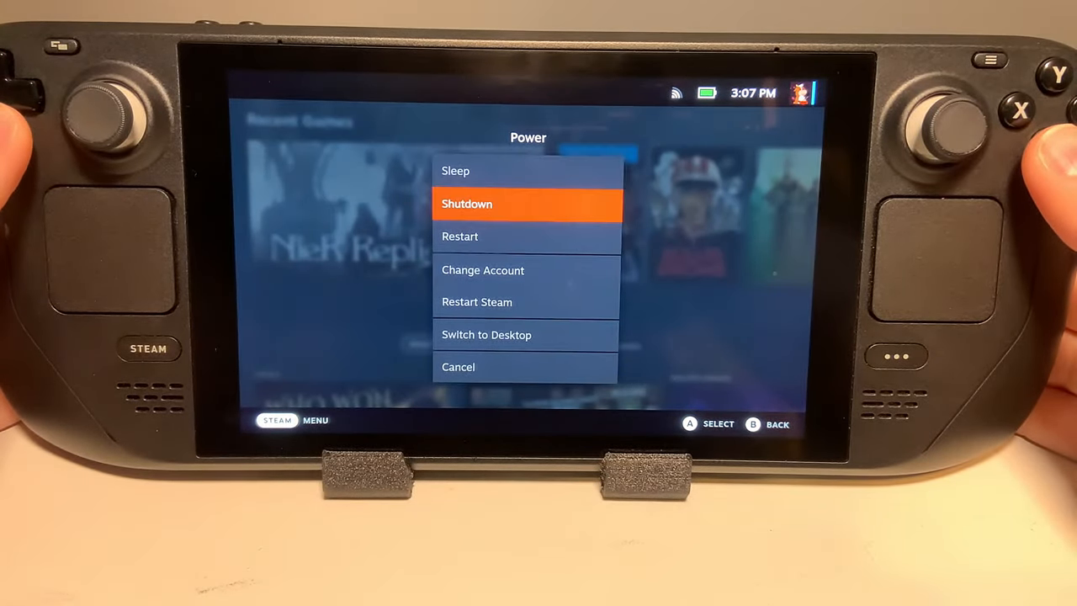
click(486, 334)
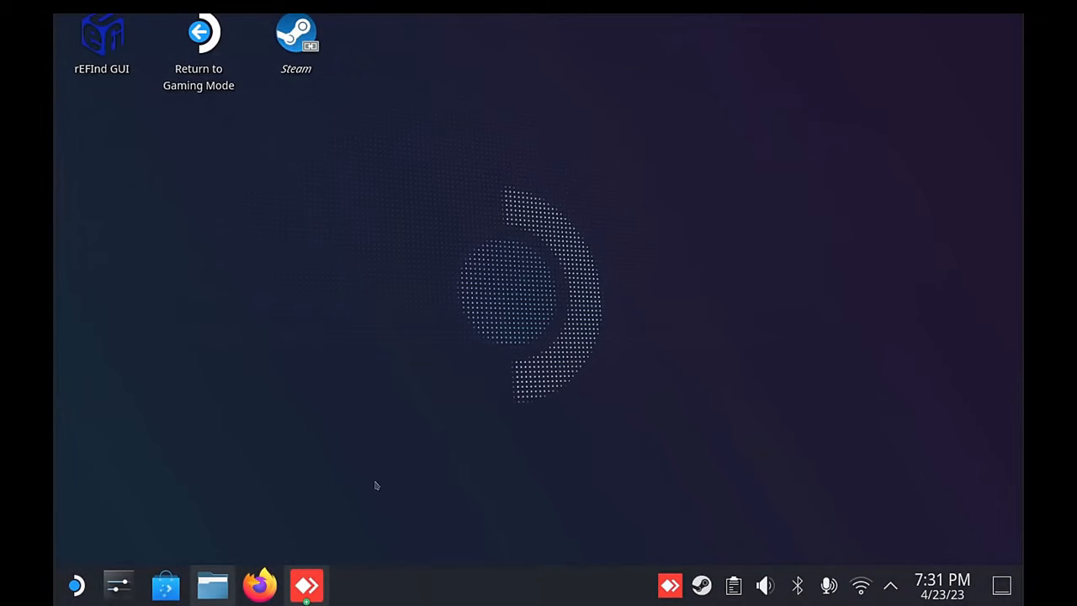
click(118, 585)
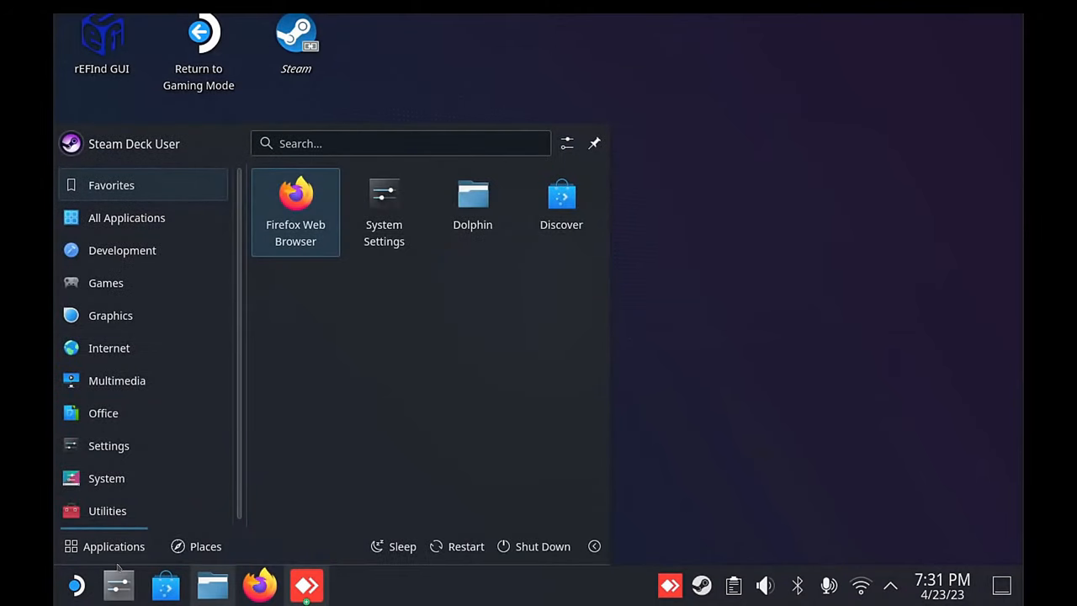
click(106, 478)
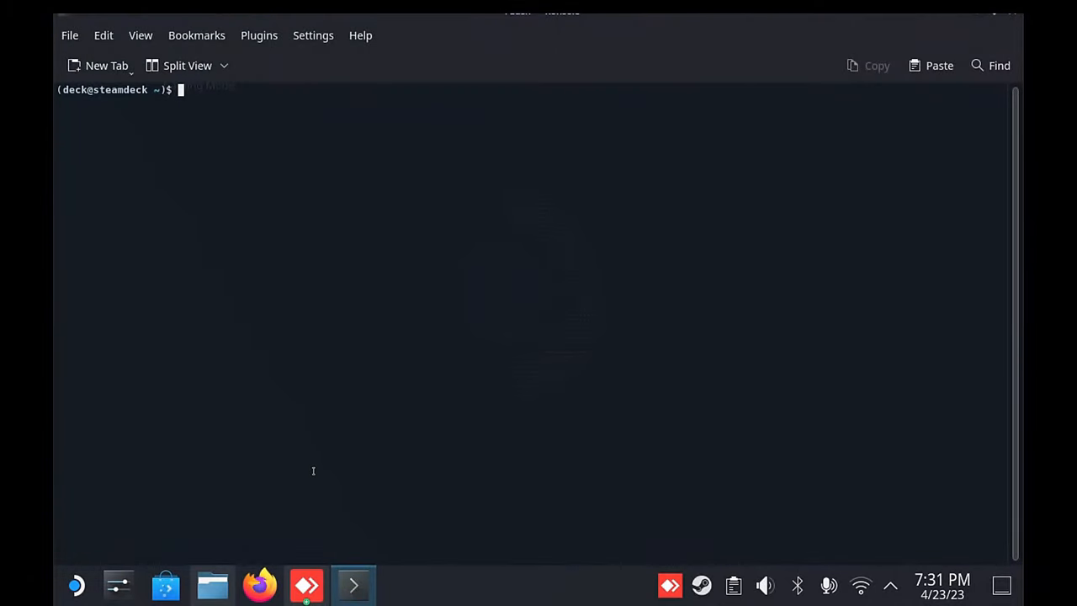
mouse_move(317, 199)
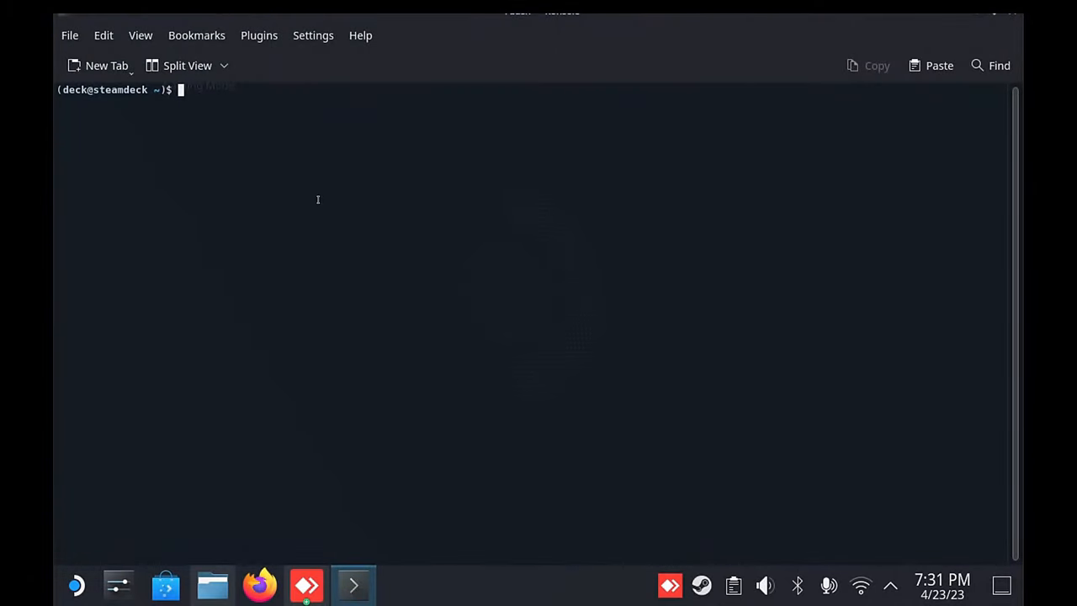
Git clone github.com/ryanrudolfoba/SteamDeck-Clover-dualboot and cd into SteamDeck-Clover-dualboot.
text(git clone https://githu)
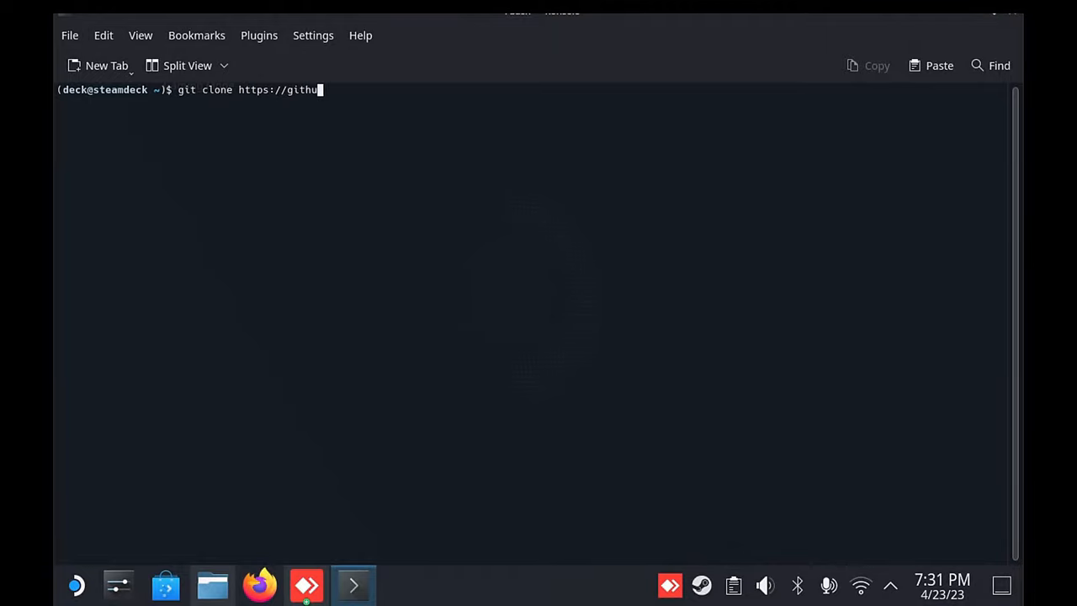
text(b.com/)
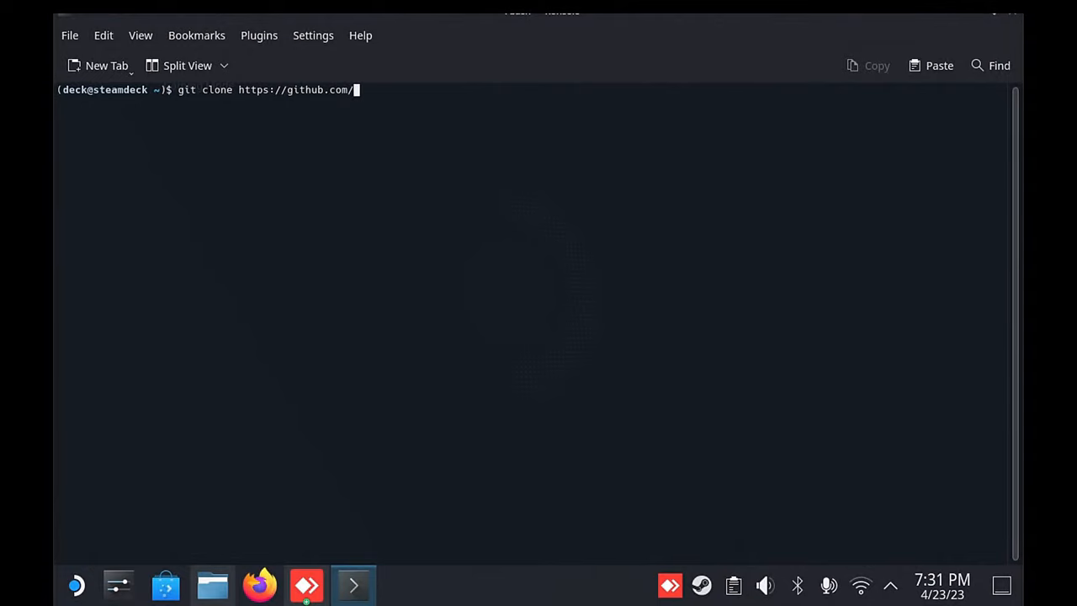
text(ryanrul)
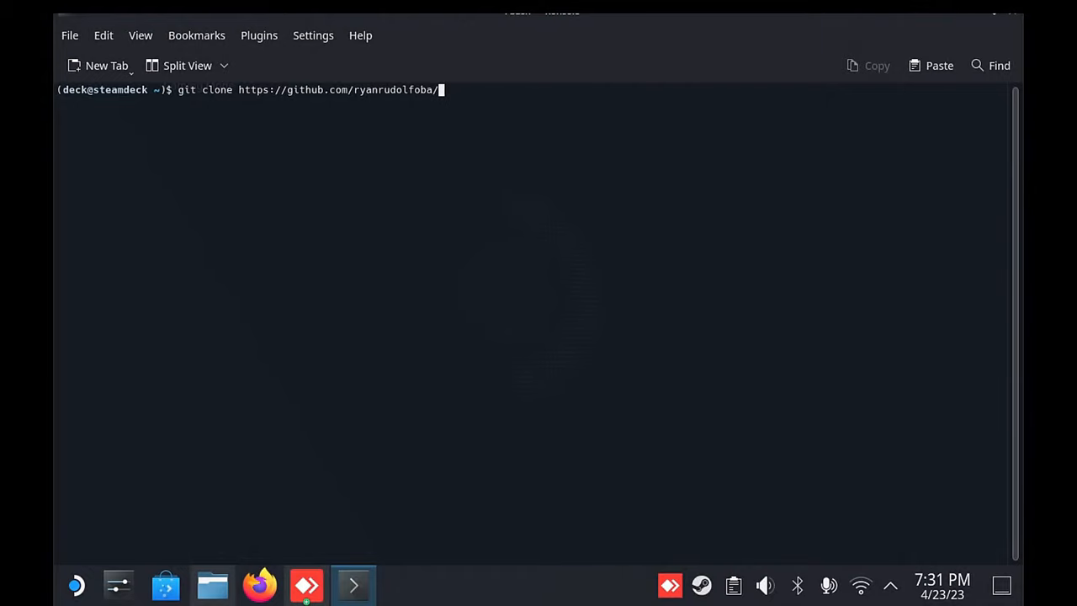
text(SteamDec)
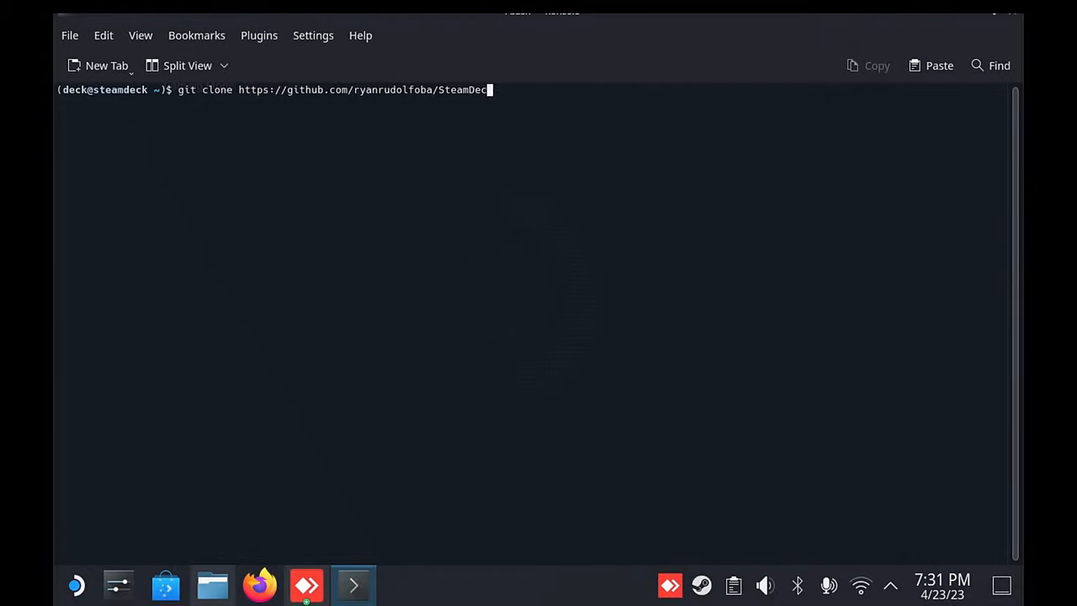
text(-Clover-)
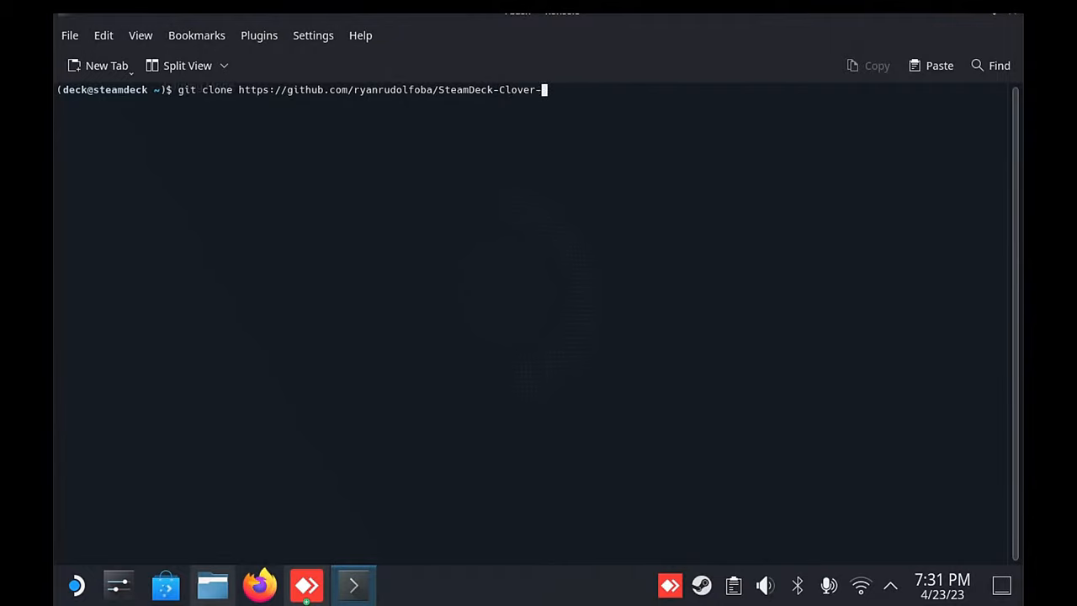
text(dualboot)
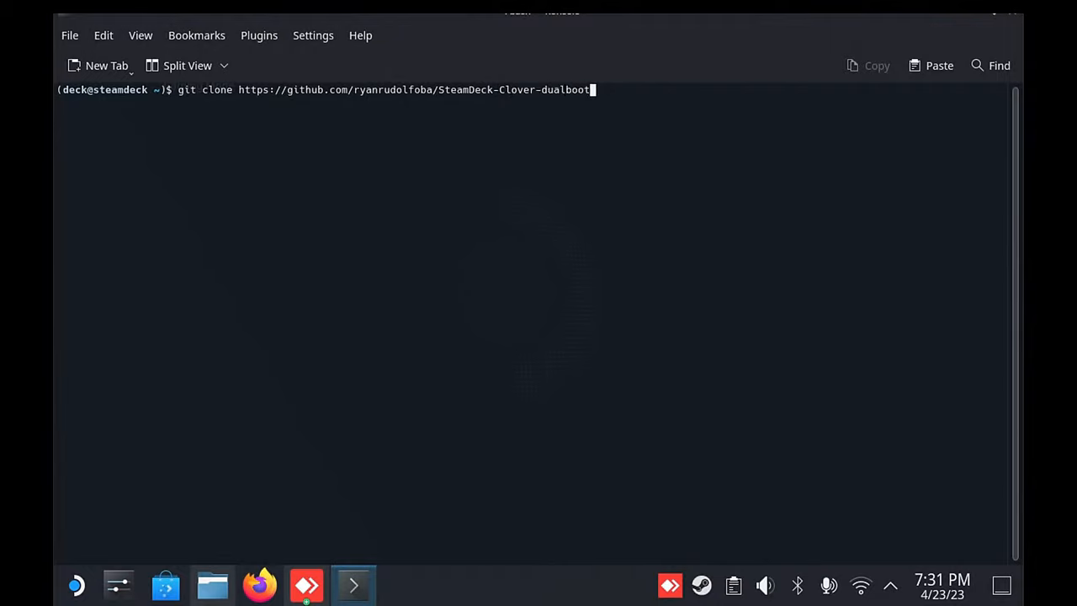
mouse_move(881, 228)
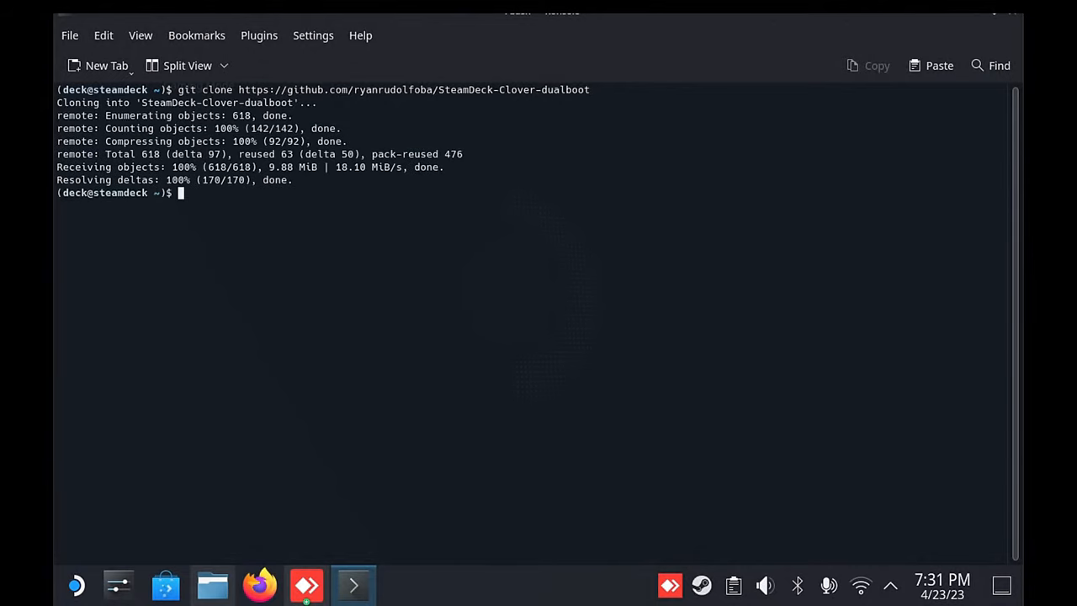
text(cd SteamDeck-Clover-dualboot/)
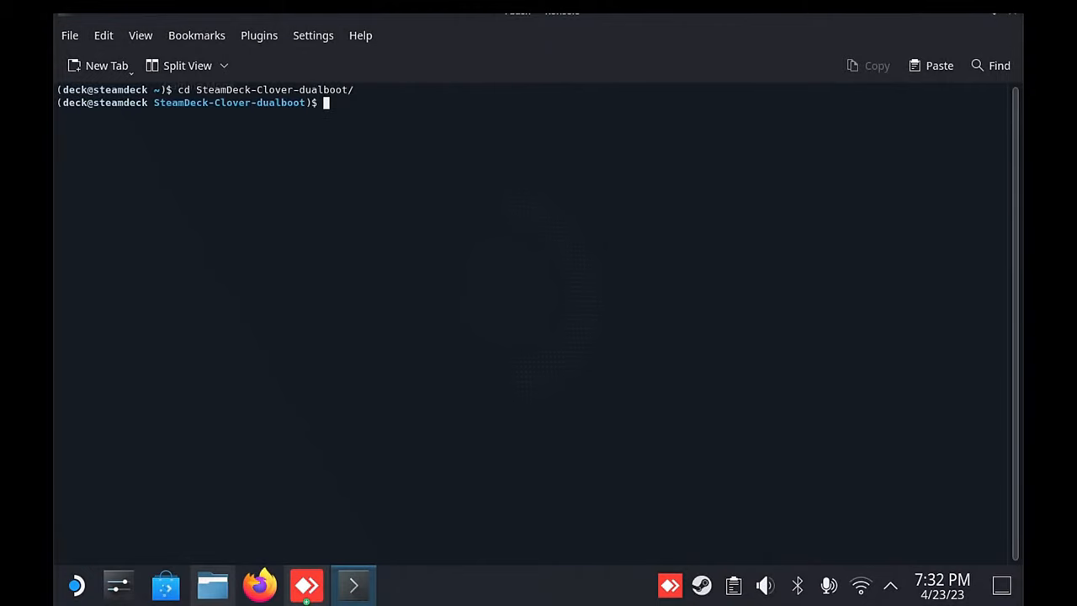
Enter chmod +x install-Clover.sh inside the SteamDeck-Clover-dualboot folder.
text(cmd)
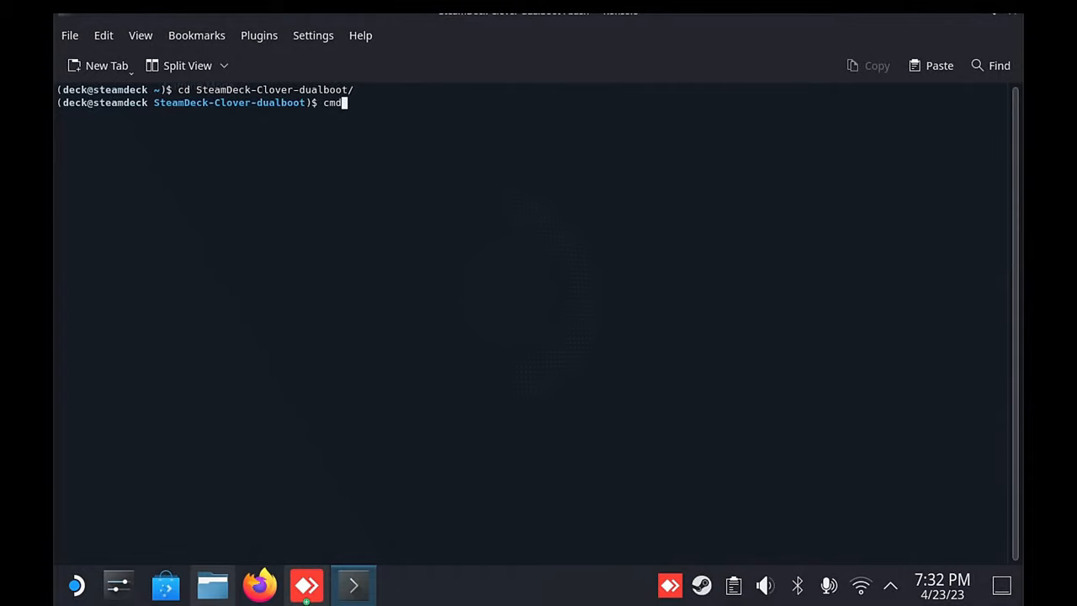
text(hmod)
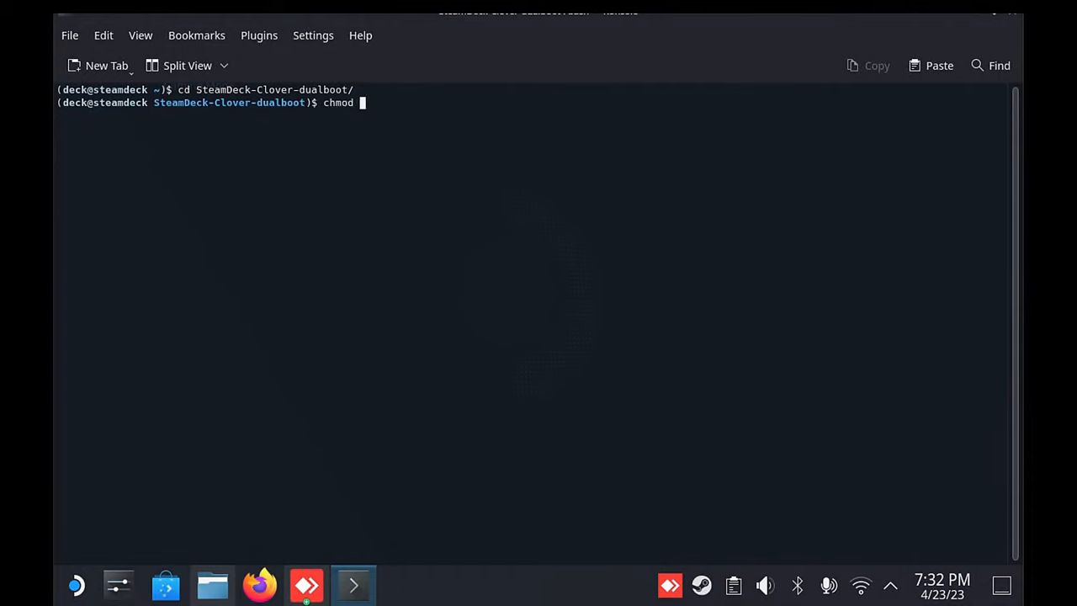
text(+x install)
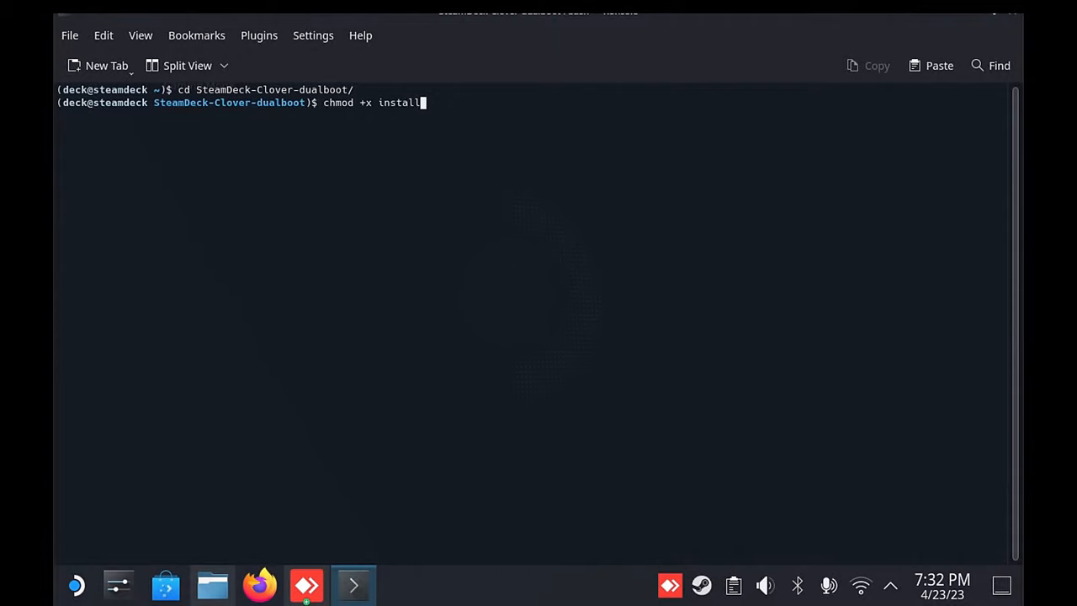
text(-Clover.s)
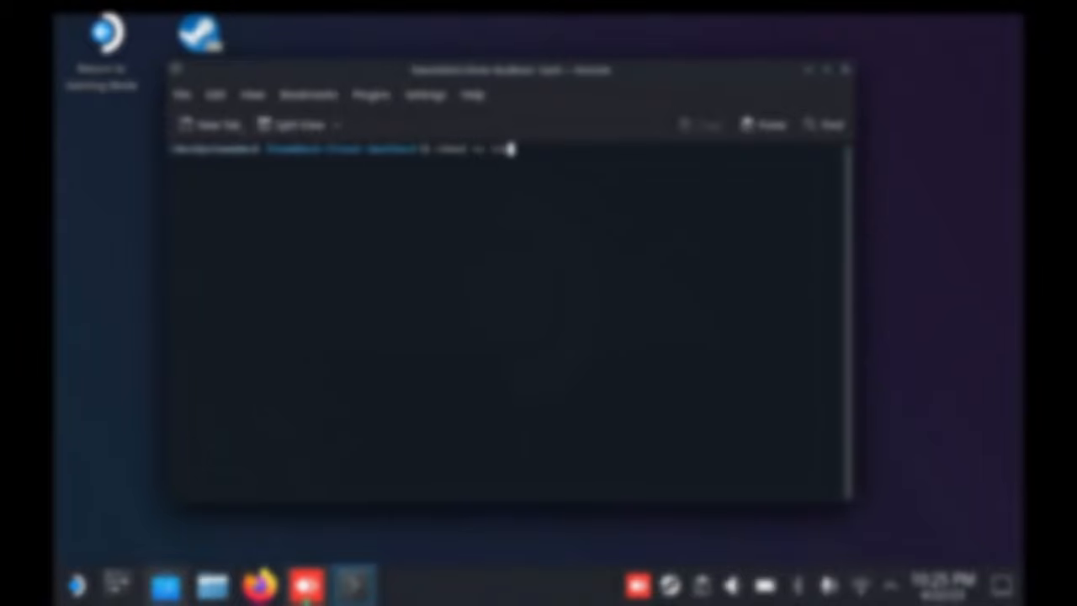
Run ./install-Clover.sh, set a new sudo password, and rerun the script.
text(./)
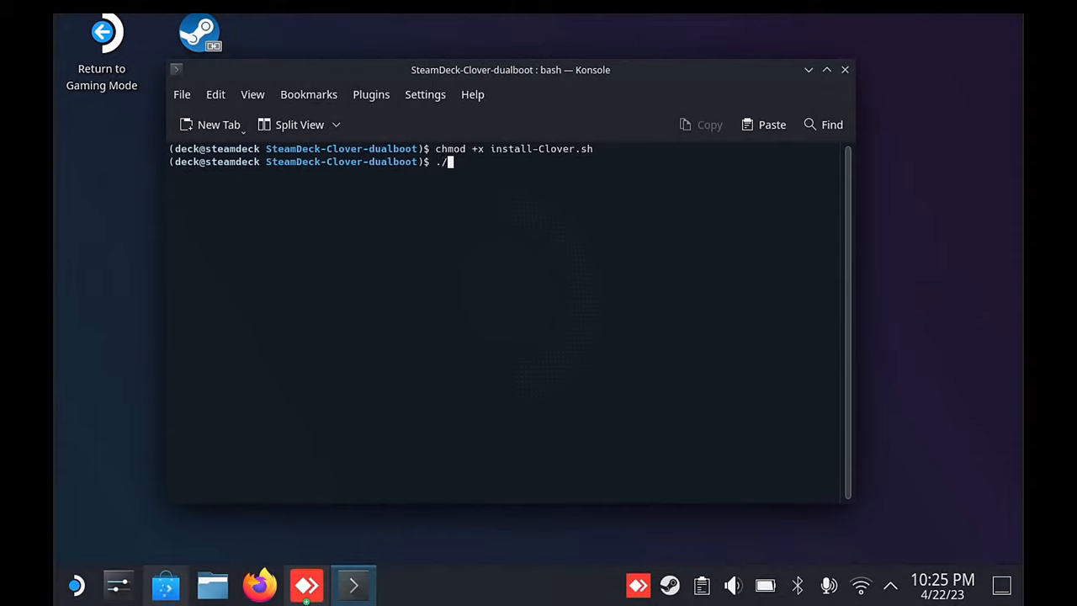
text(install-Clo)
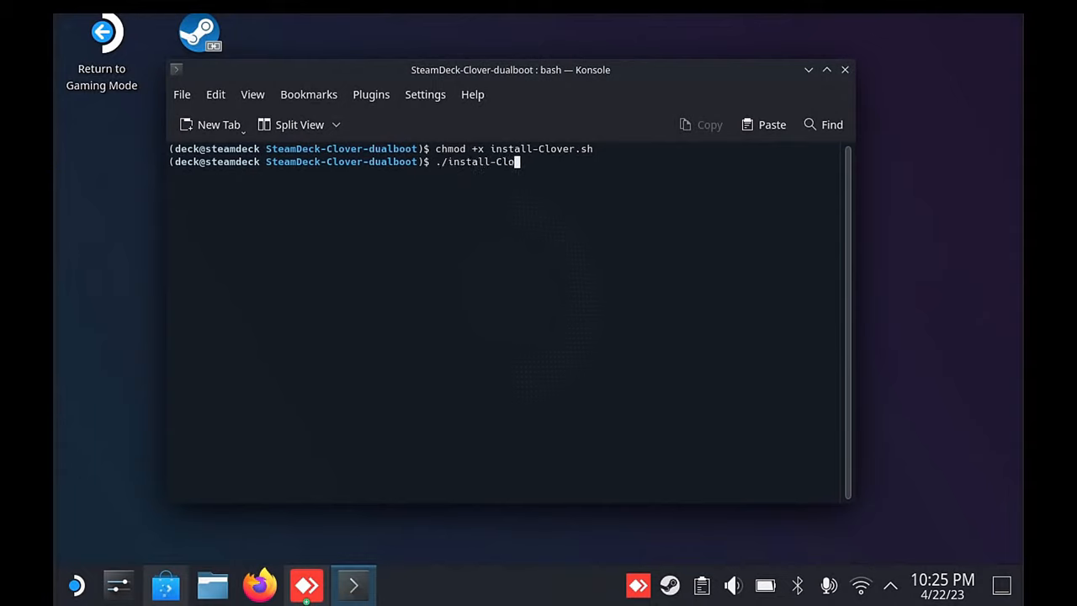
text(ver.sh)
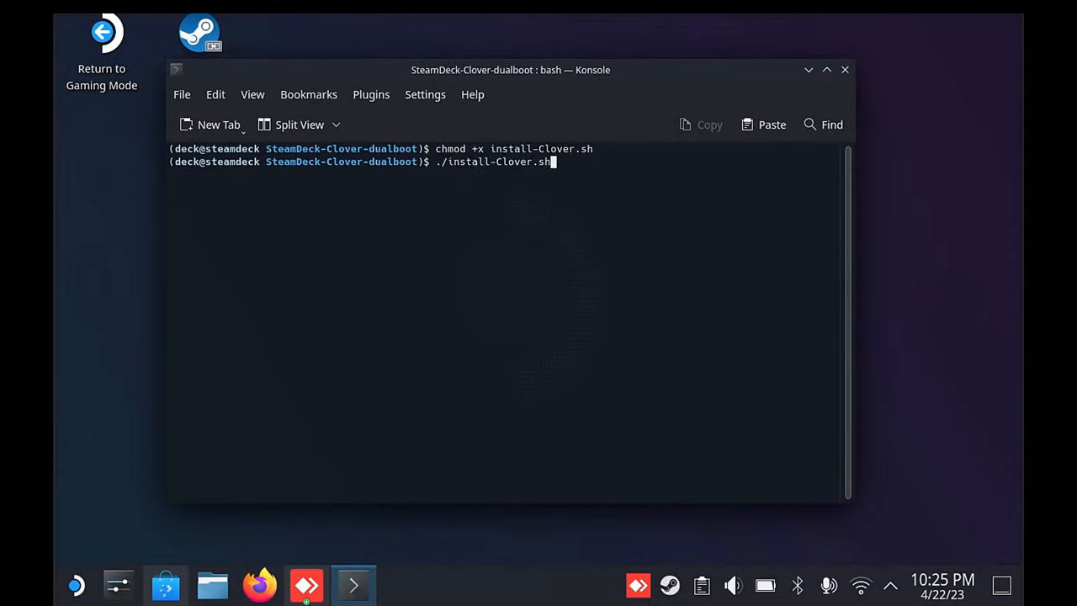
key(Return)
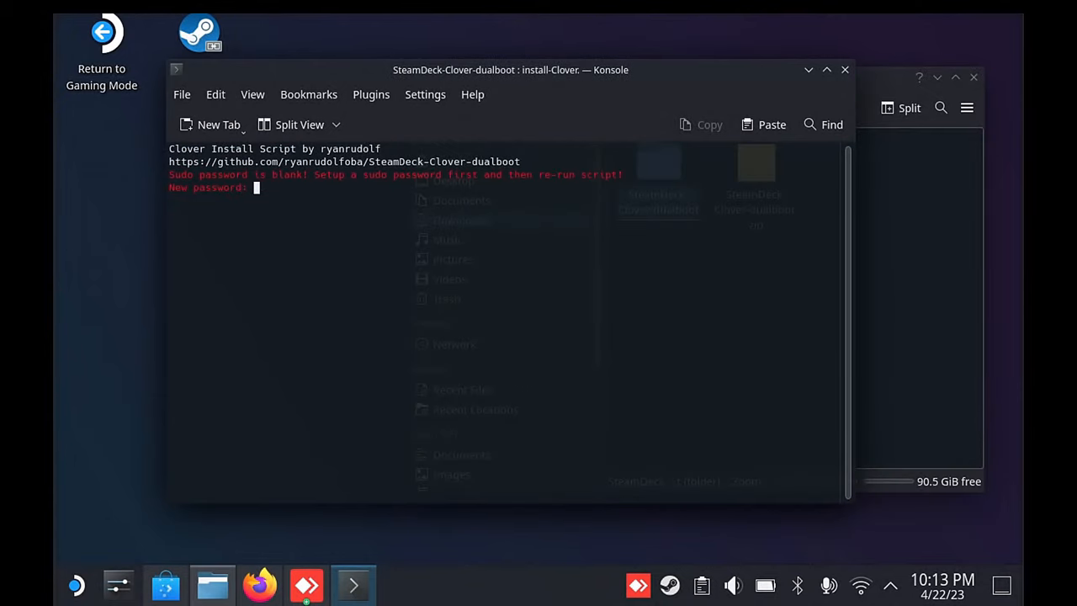
key(Return)
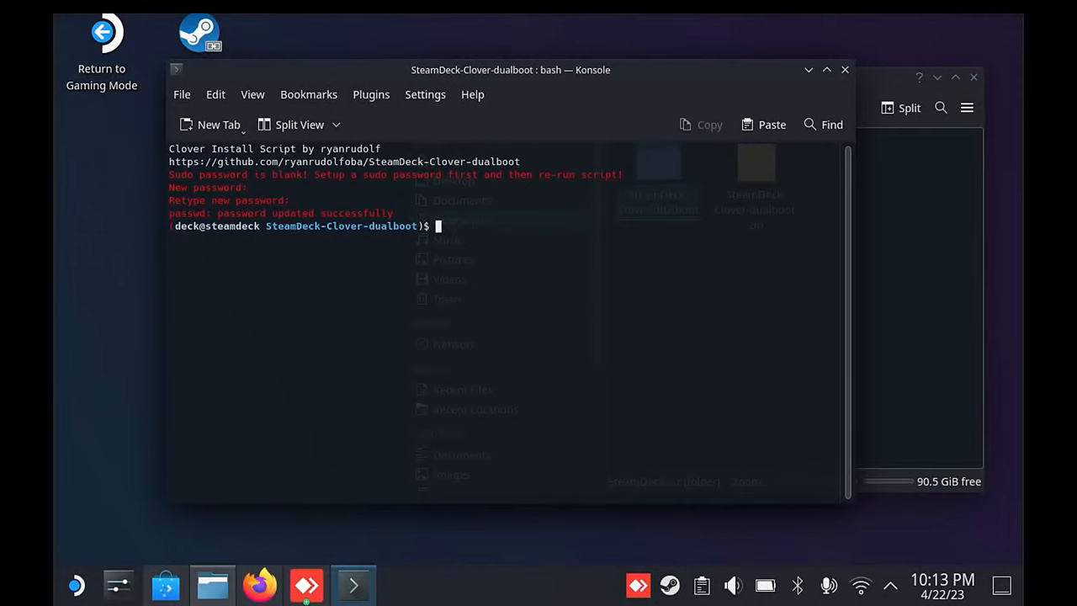
text(./install-Clover.sh)
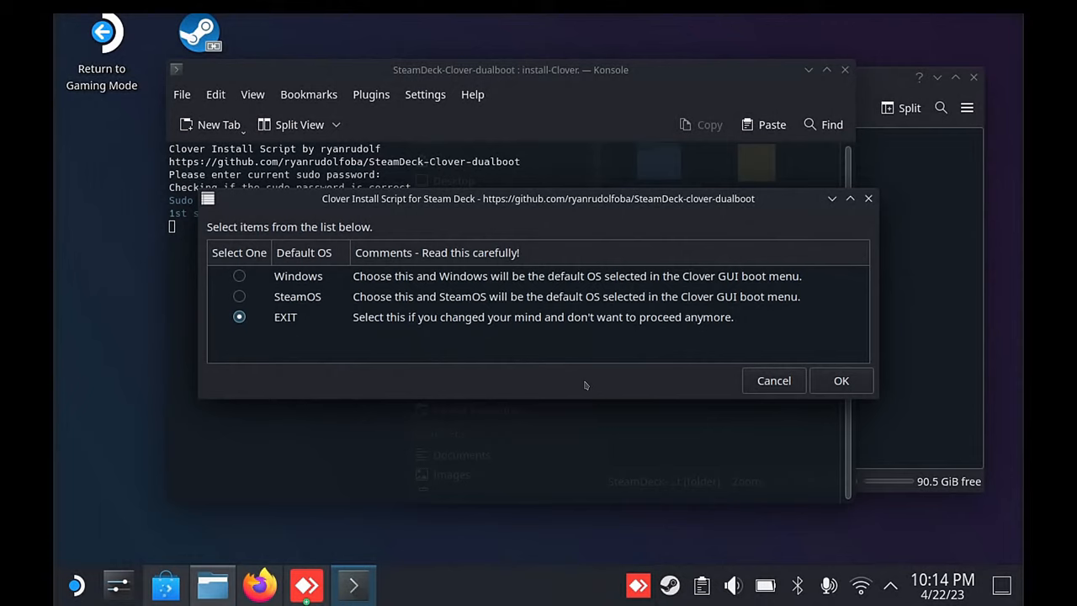
mouse_move(508, 361)
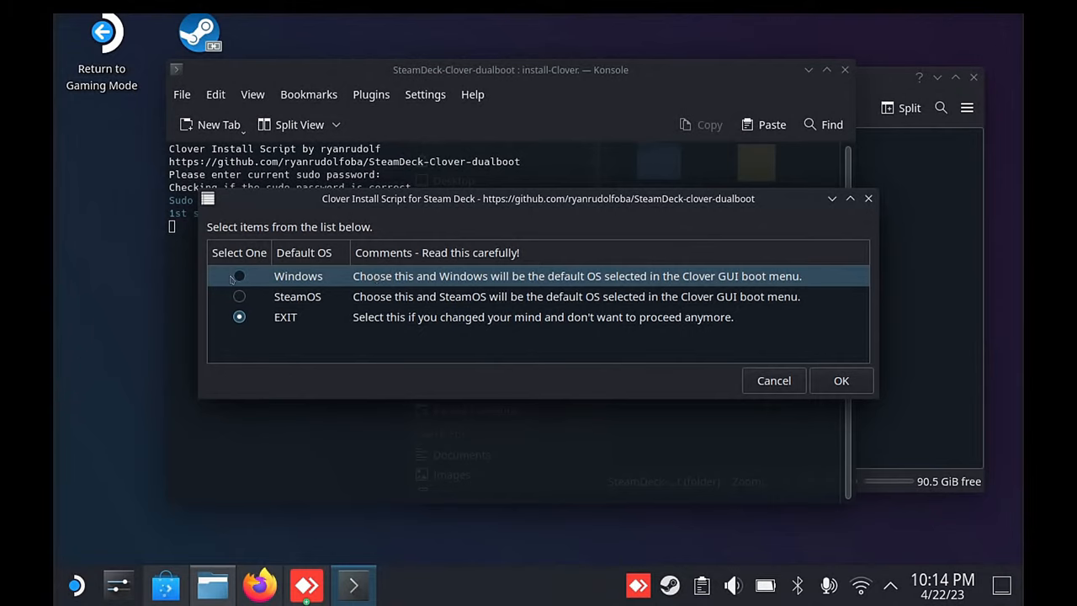
Select the Windows radio button as default OS and confirm with OK.
click(239, 276)
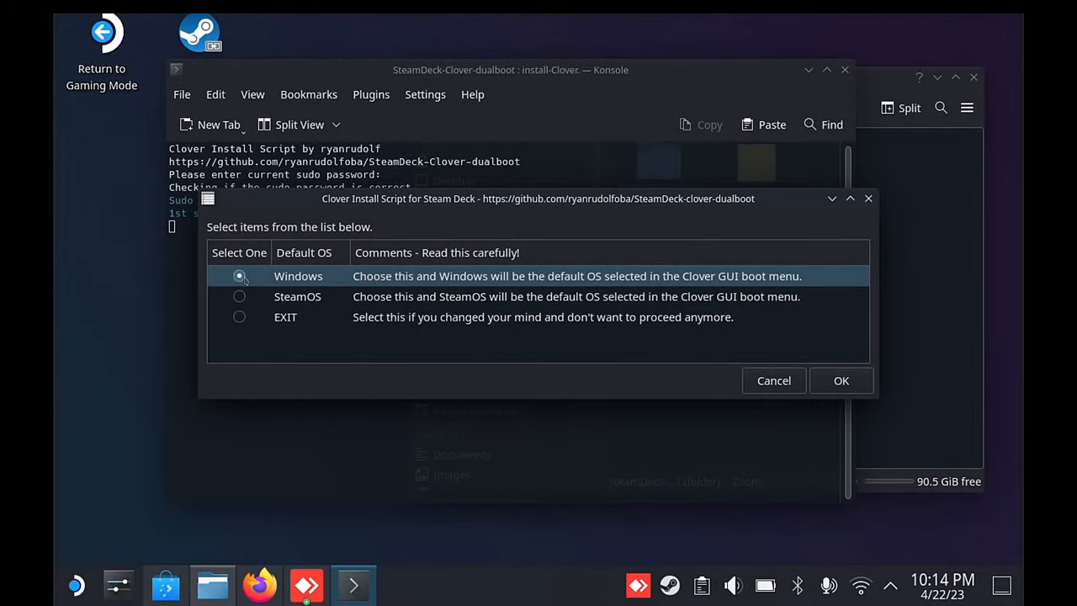
click(239, 276)
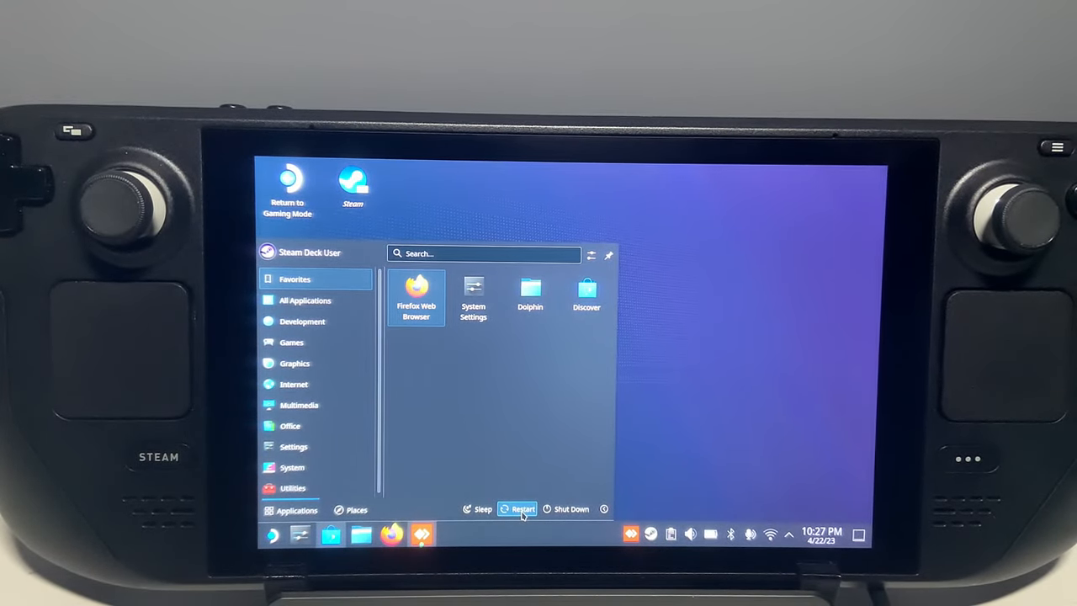
Restart the Deck and pick the SteamOS icon in the Clover boot menu.
click(516, 509)
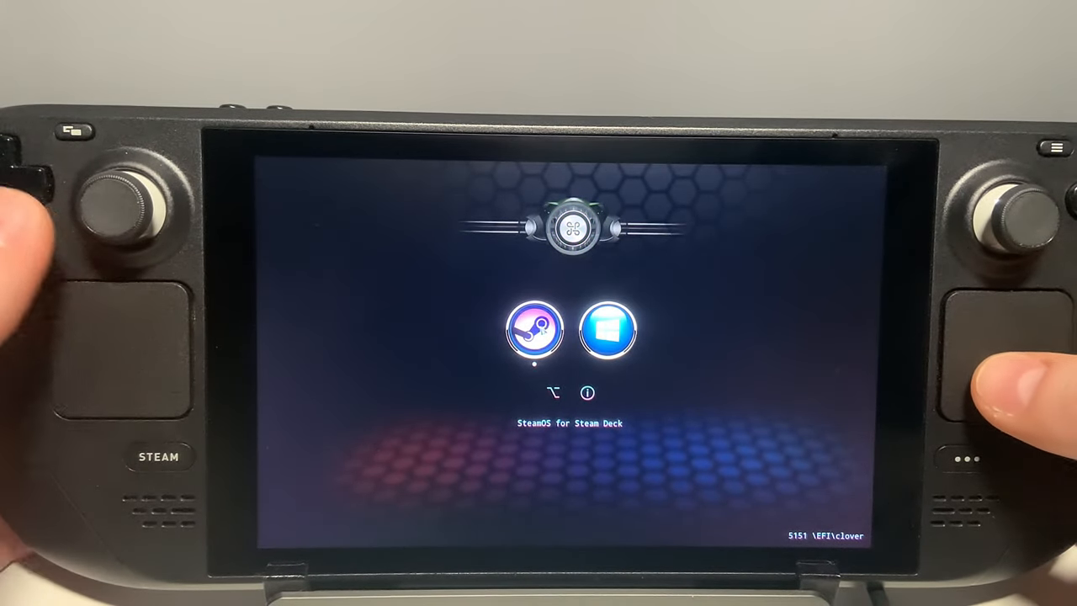
click(607, 330)
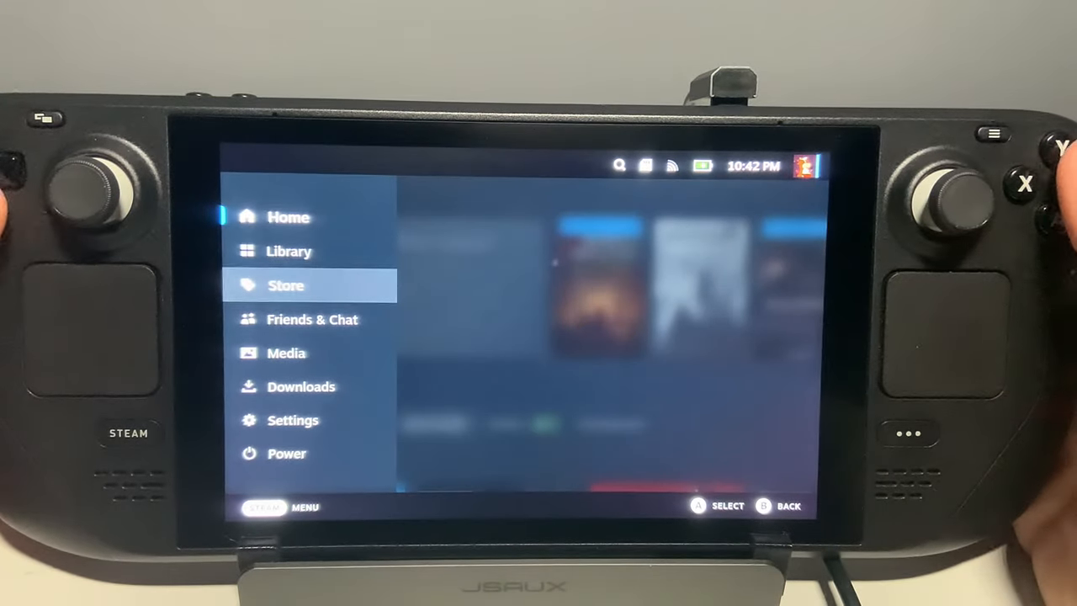
Restart the Steam Deck from the Steam menu's Power options and confirm.
click(287, 454)
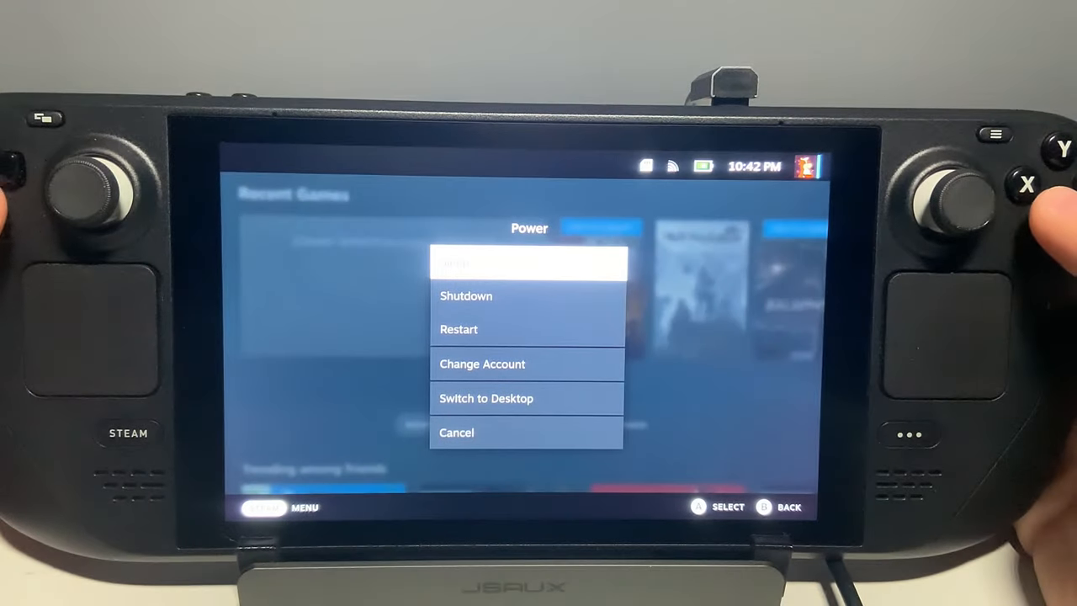
click(458, 329)
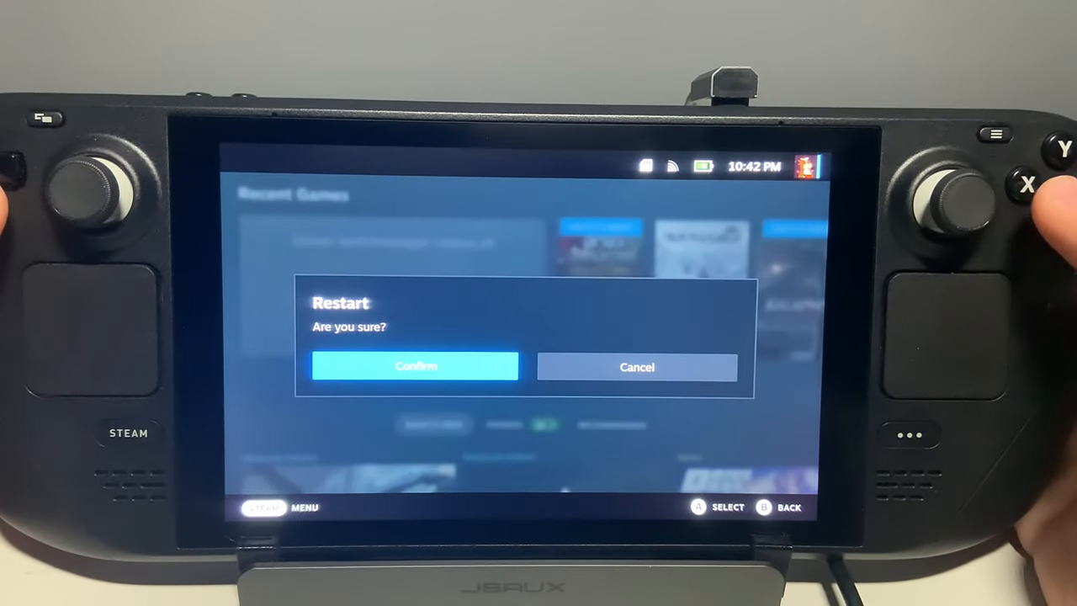
click(414, 366)
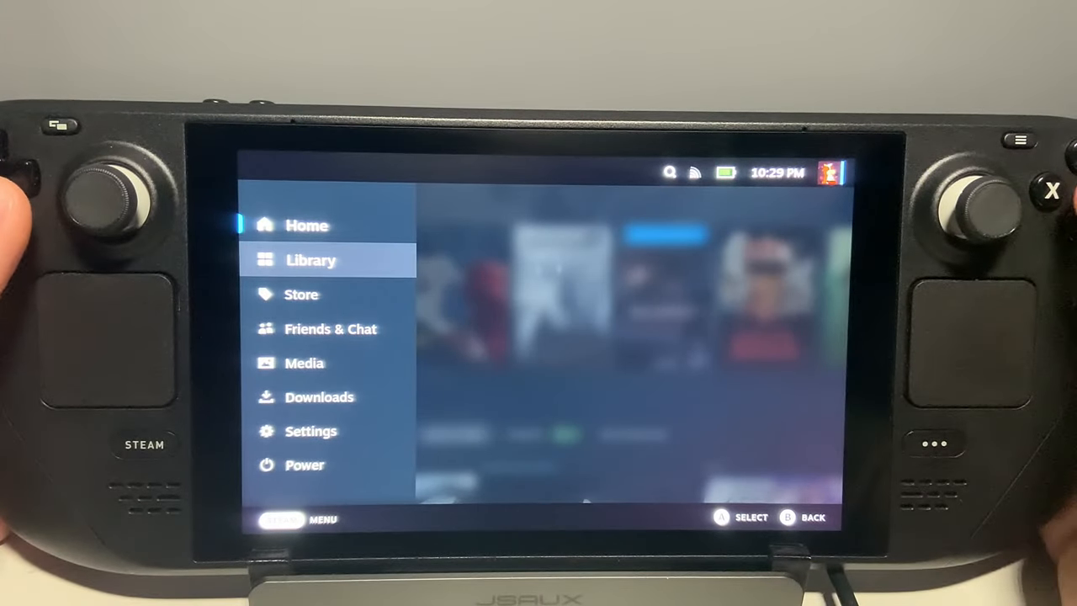
Show the Non-Steam library collection, decline adding Chrome, and select the clover-bootmanager-status.sh shortcut.
click(311, 259)
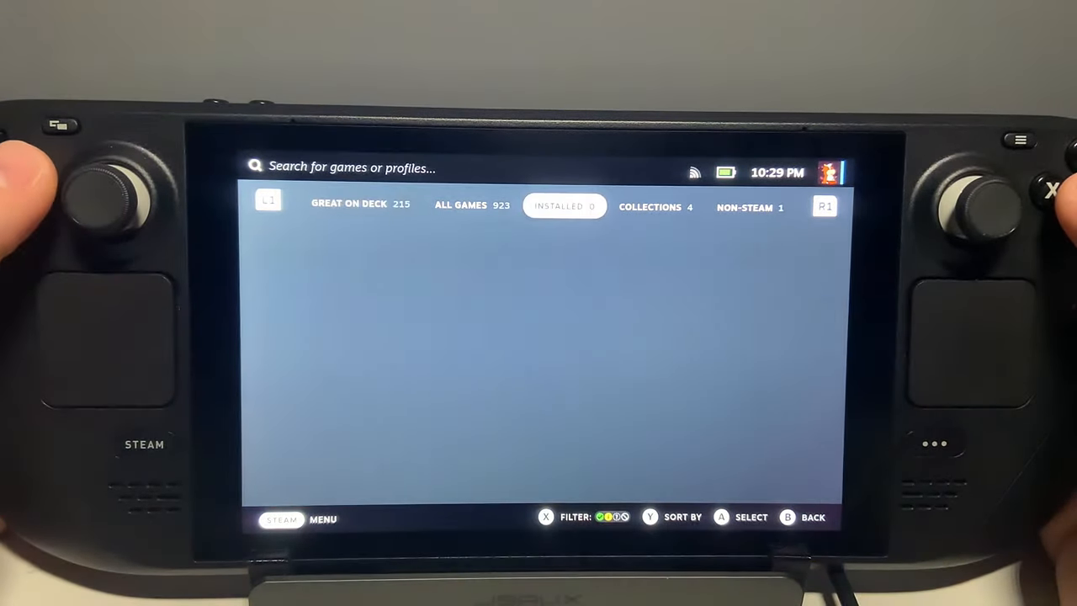
click(749, 207)
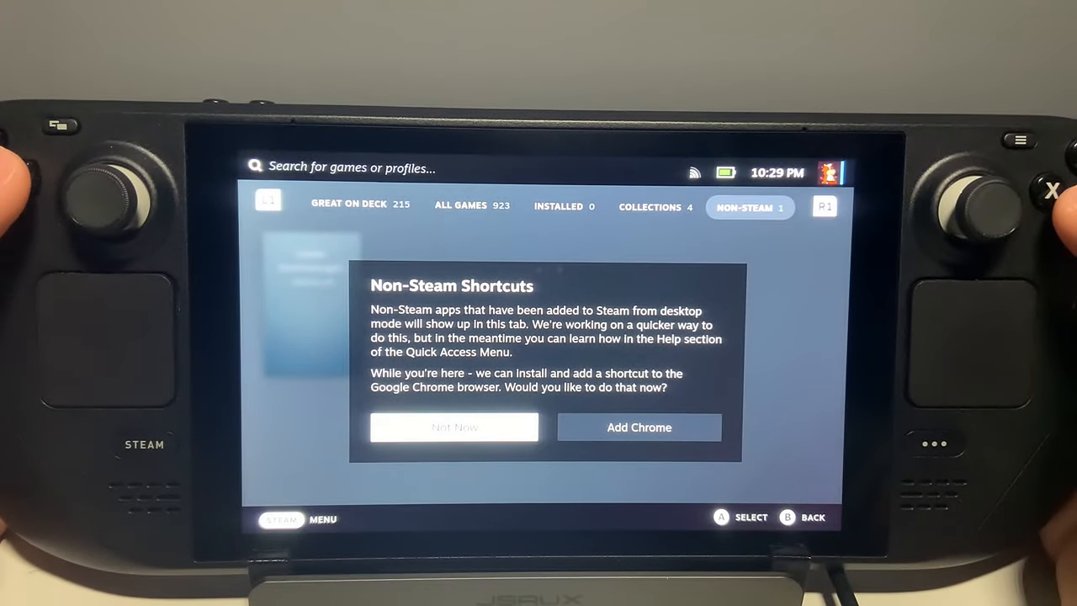
click(453, 427)
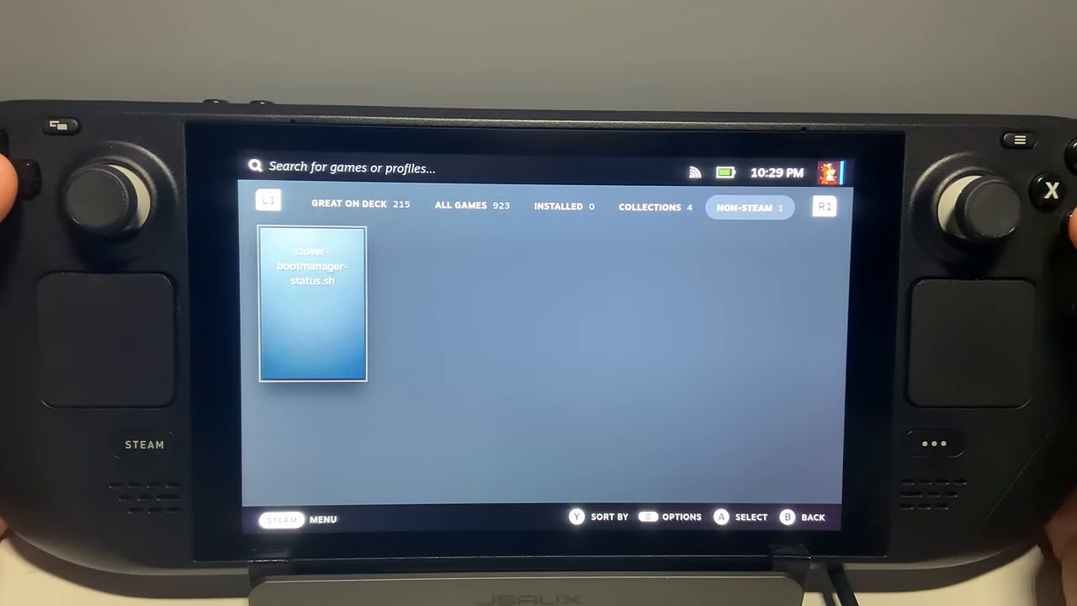
click(313, 303)
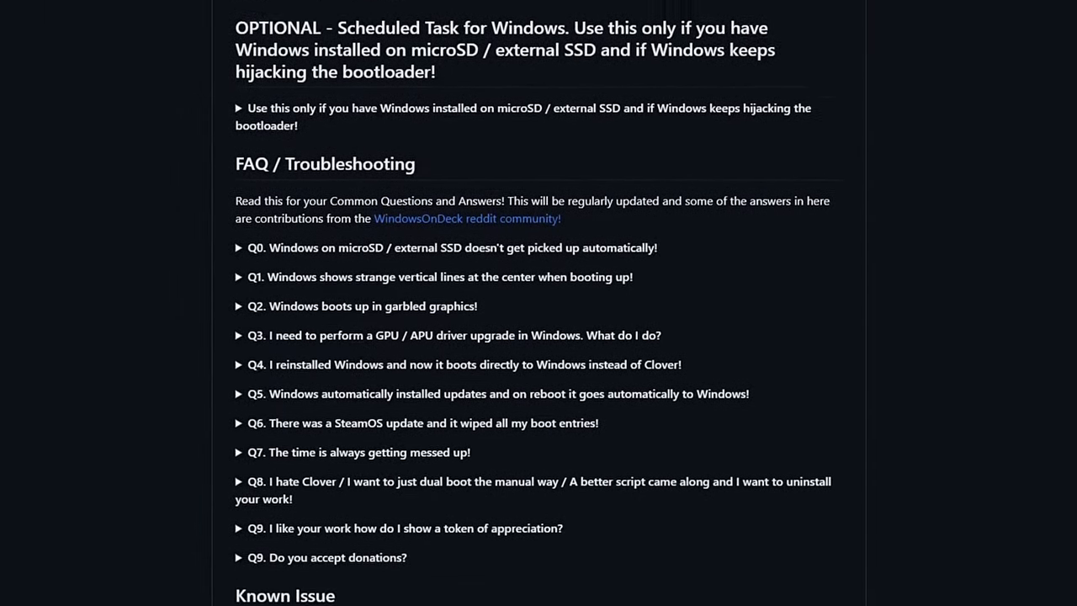
Scroll past the FAQ to the author's repositories, including SteamDeck-RefreshRateUnlocker and SteamOS-installer-dualboot-wizard.
scroll(down, 3)
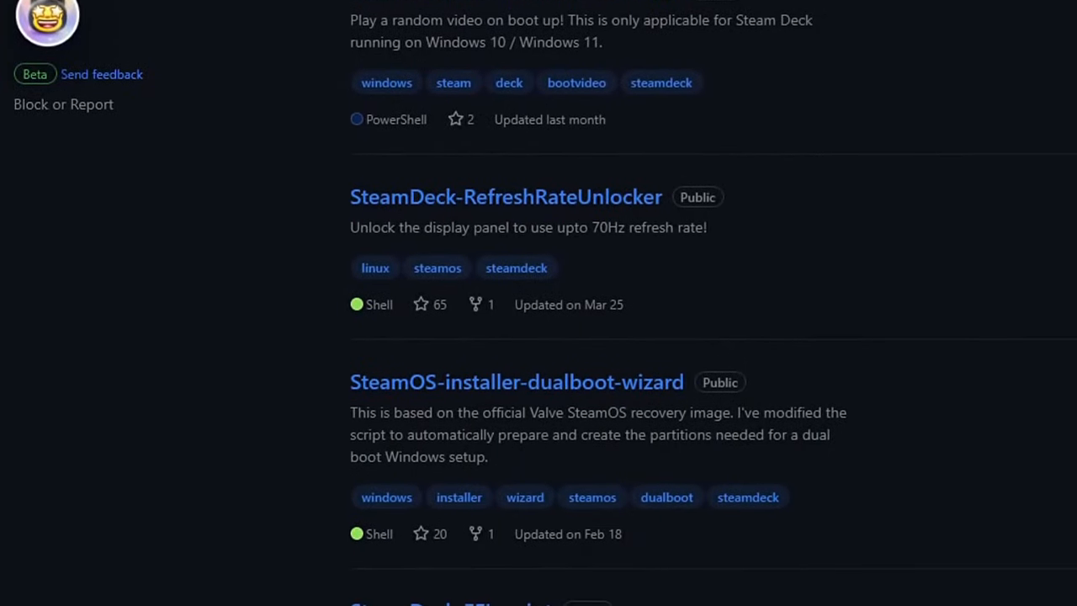
scroll(down, 3)
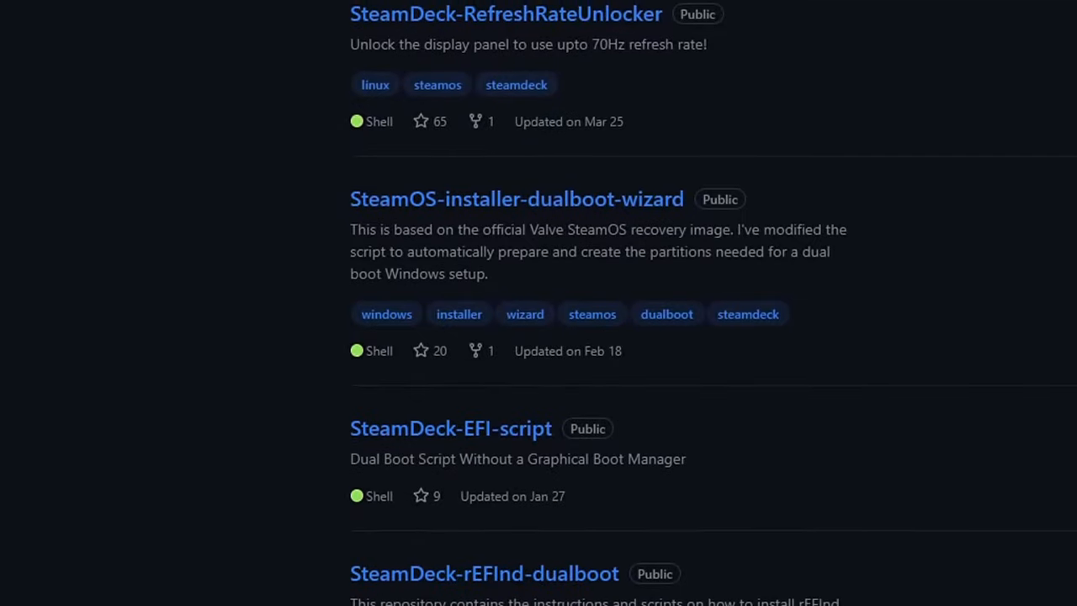
scroll(down, 3)
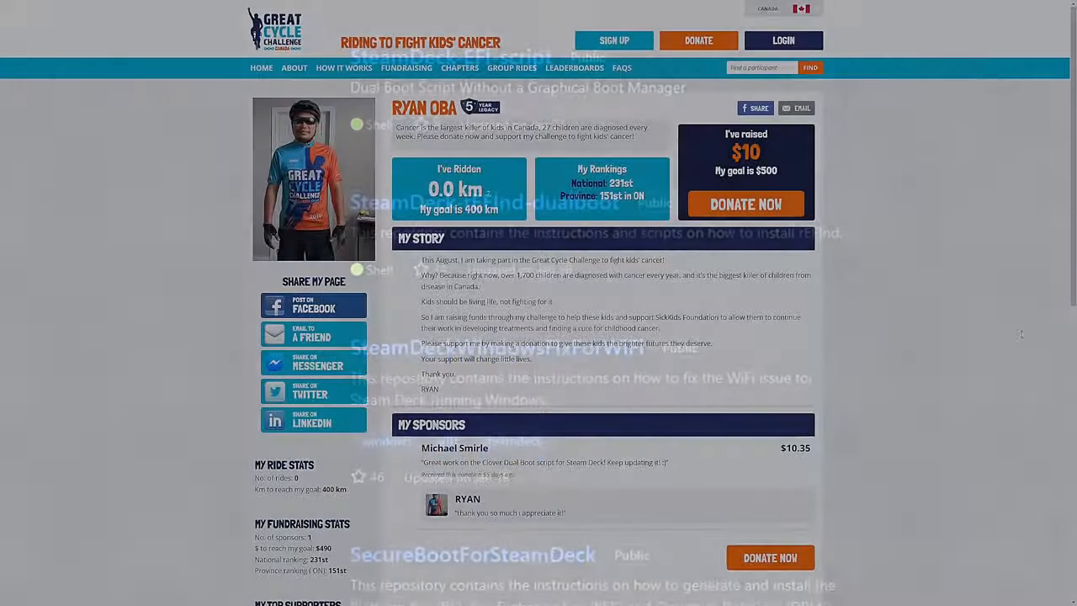
Open the DONATE NOW form for Ryan's challenge and scroll to the $70 amount and receipt fields.
click(746, 204)
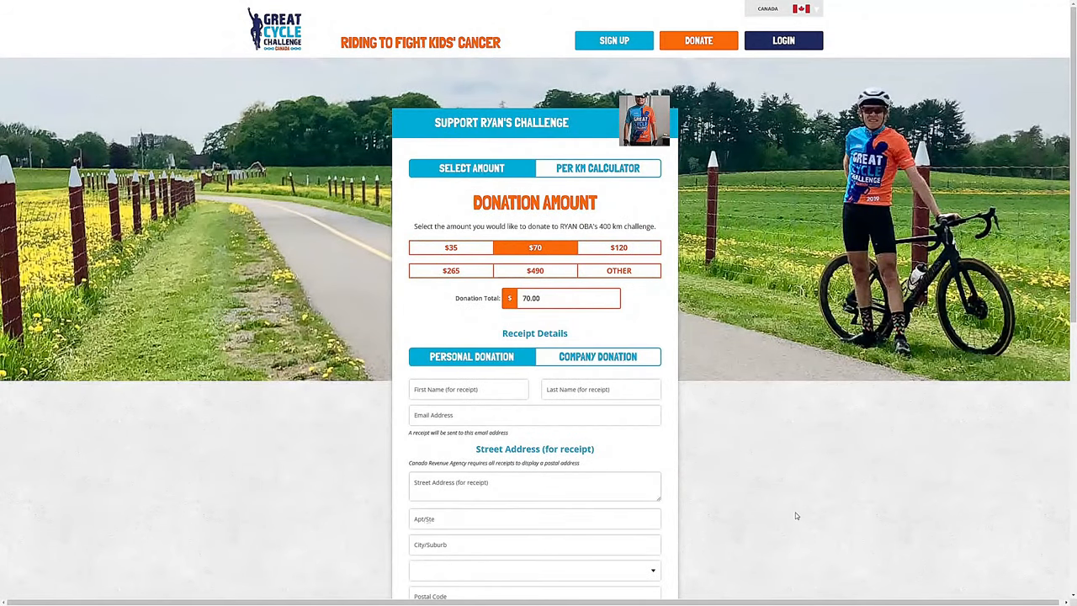
scroll(down, 3)
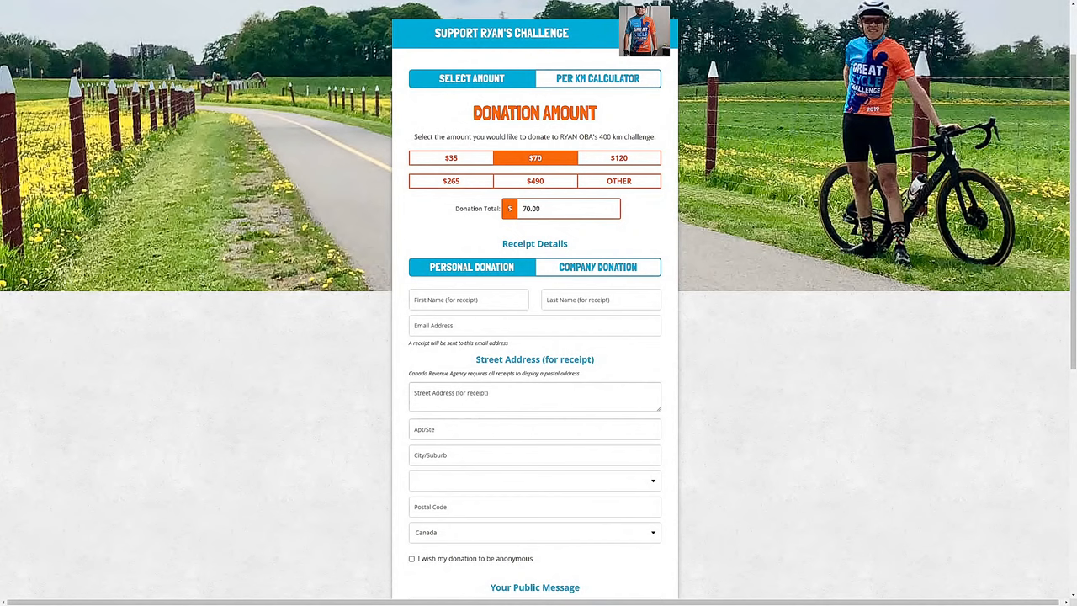